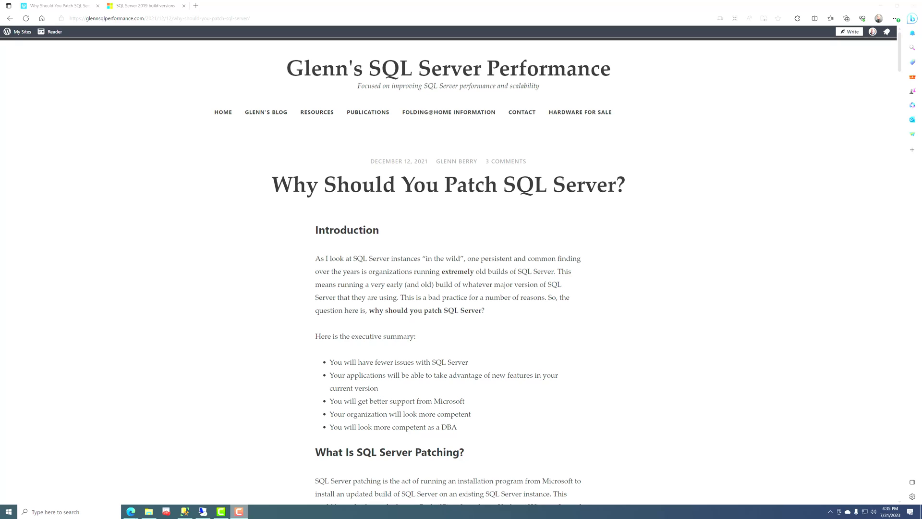
- Navigate from the patching blog post to the SQL Server 2019 build versions page on Microsoft Learn
left_click(159, 19)
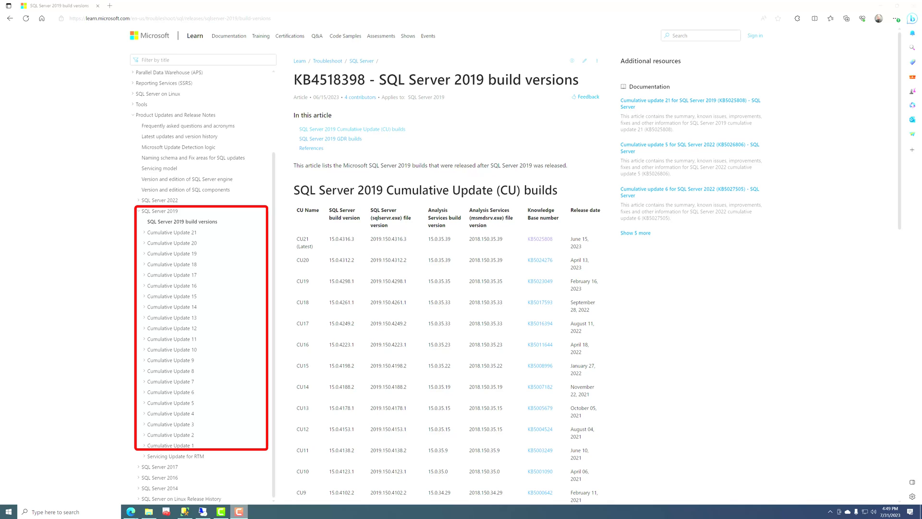
mouse_move(882, 423)
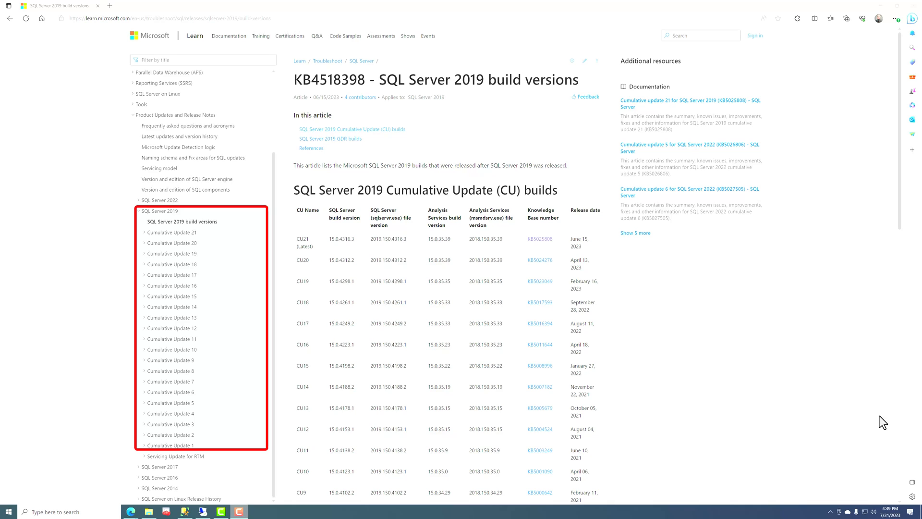
scroll("down", 3)
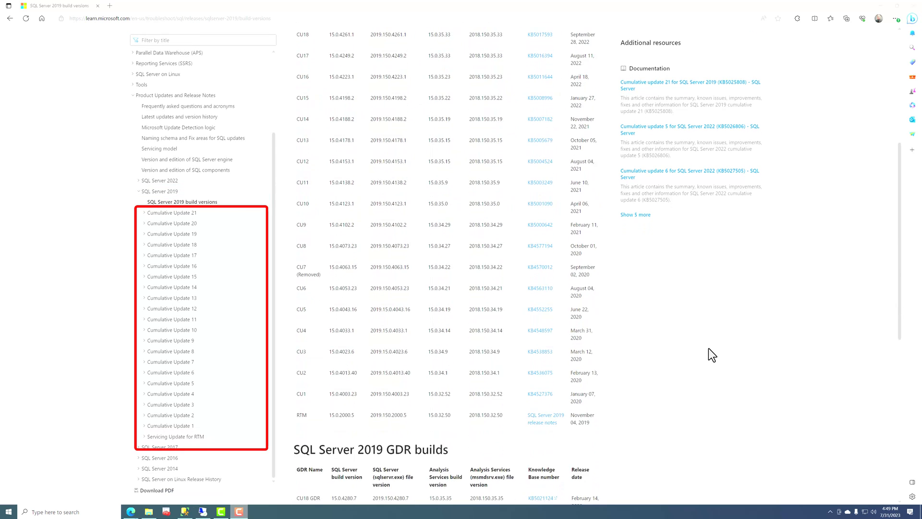
scroll("down", 3)
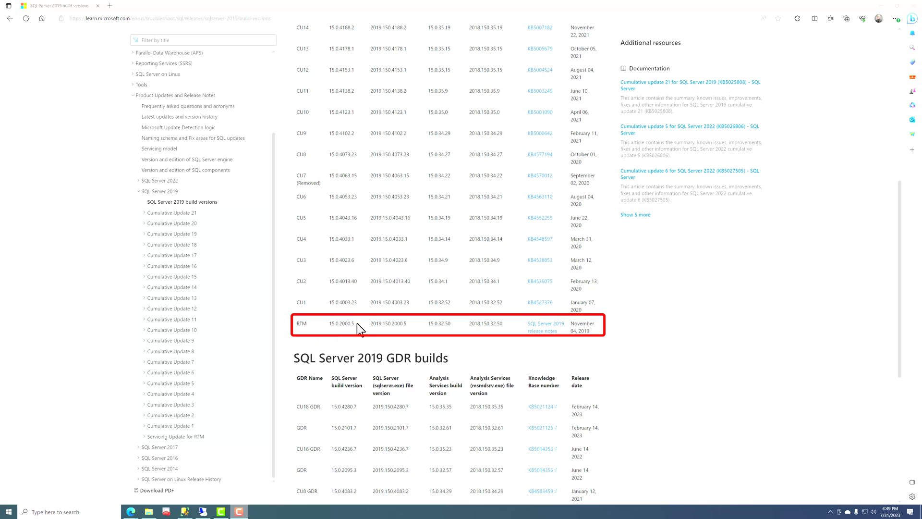
mouse_move(718, 287)
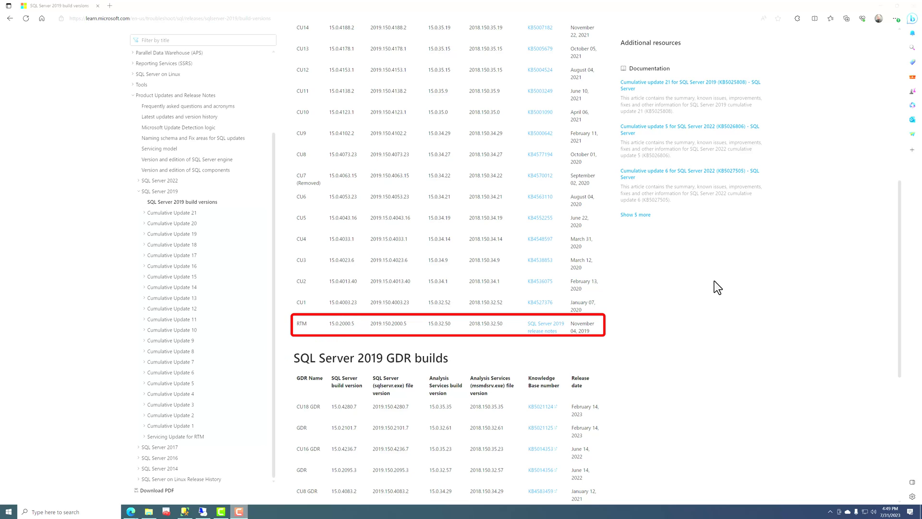
mouse_move(790, 383)
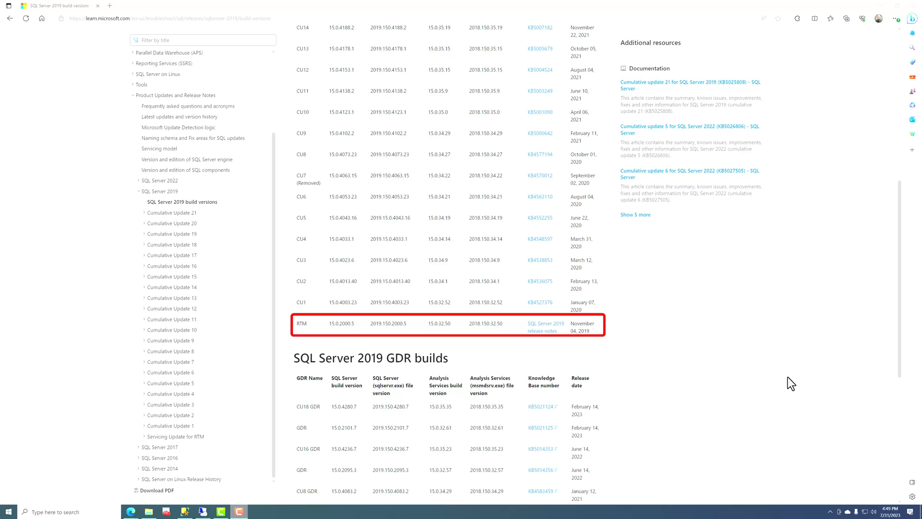
mouse_move(794, 384)
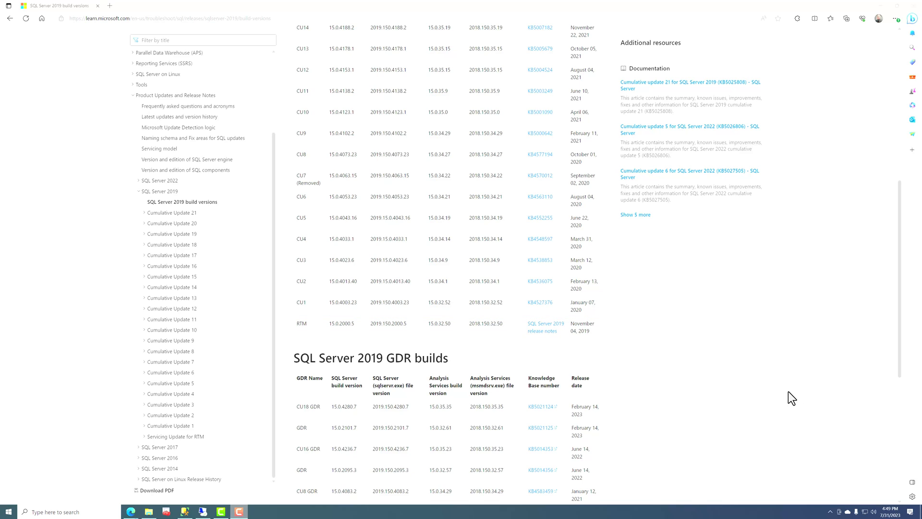
mouse_move(795, 400)
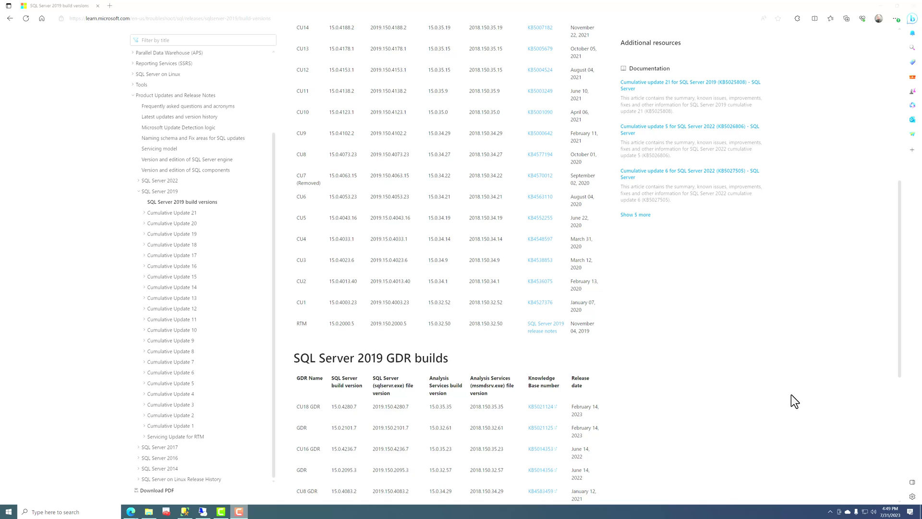
mouse_move(326, 273)
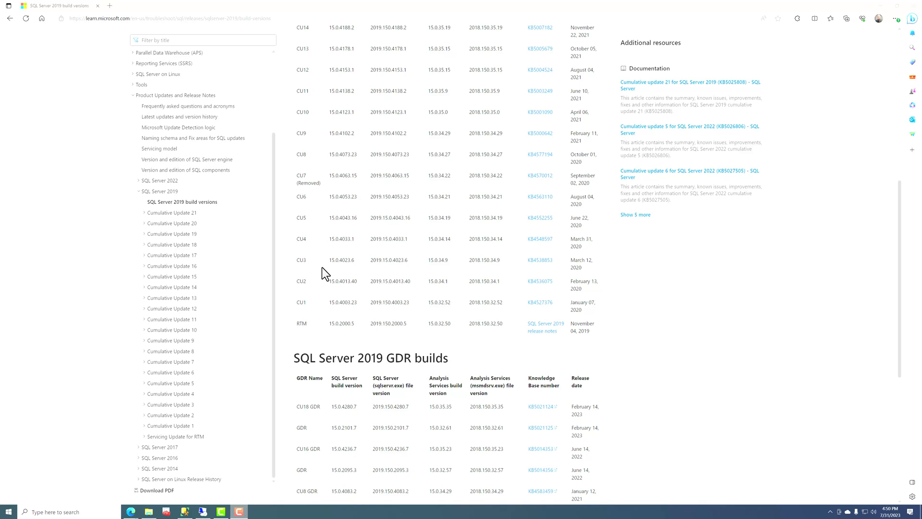
mouse_move(792, 381)
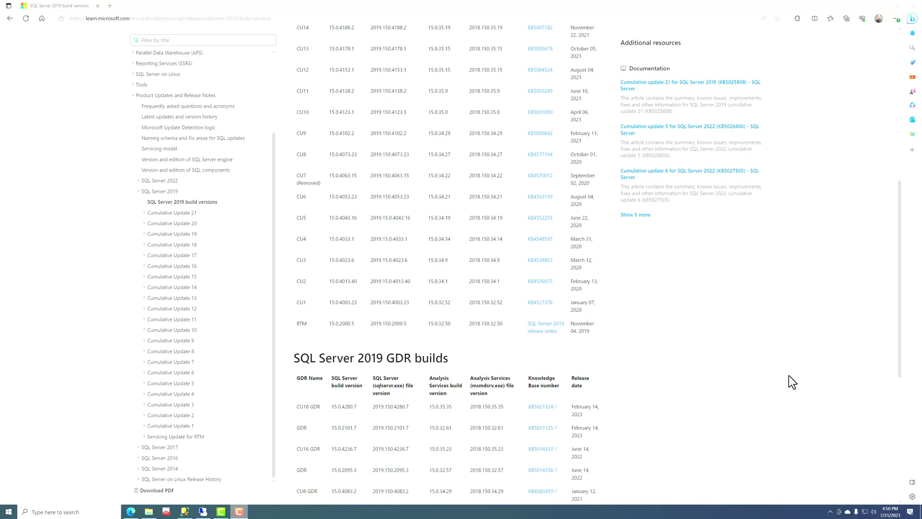
mouse_move(766, 360)
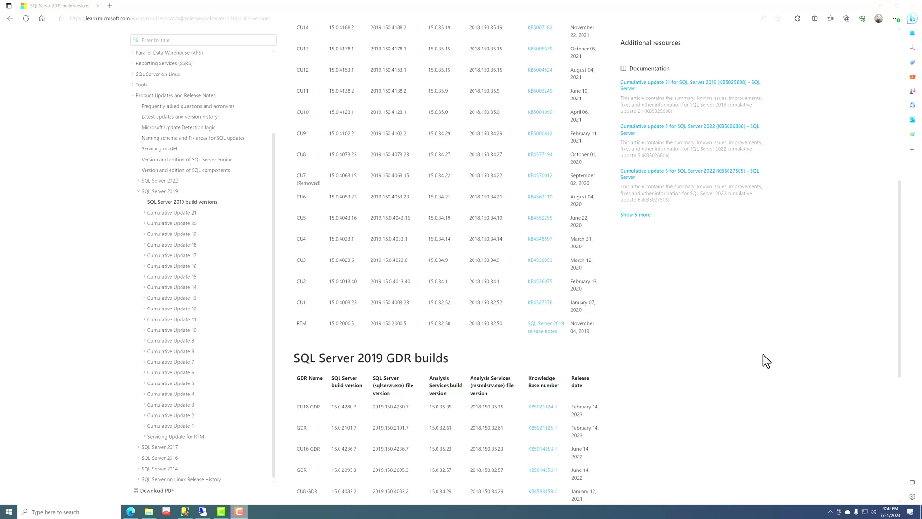
scroll("up", 3)
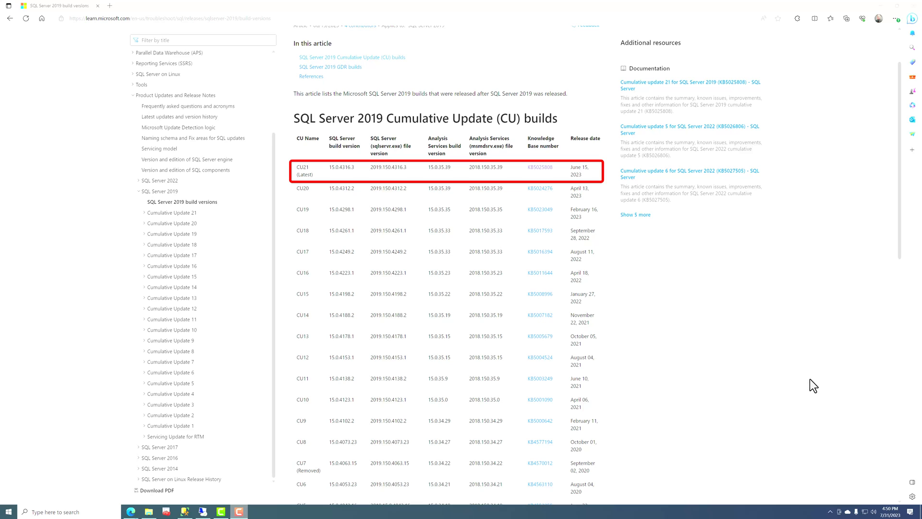
mouse_move(826, 373)
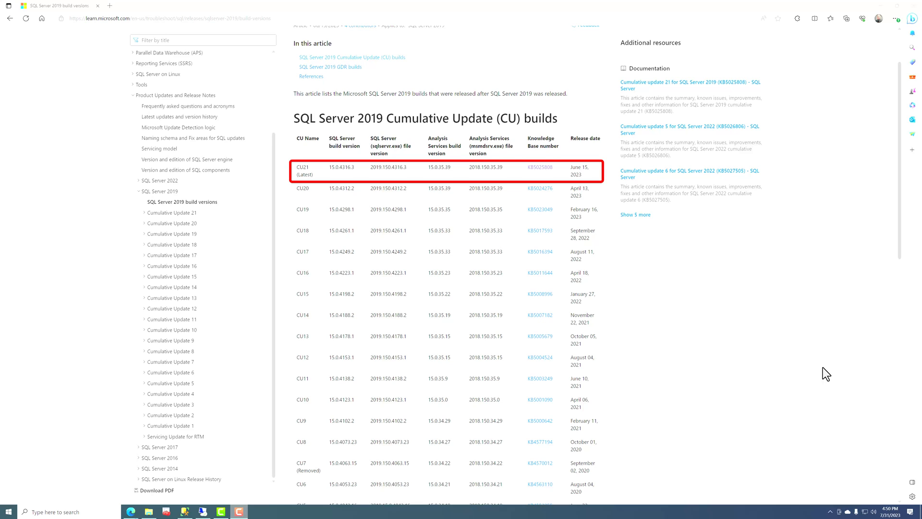
mouse_move(488, 177)
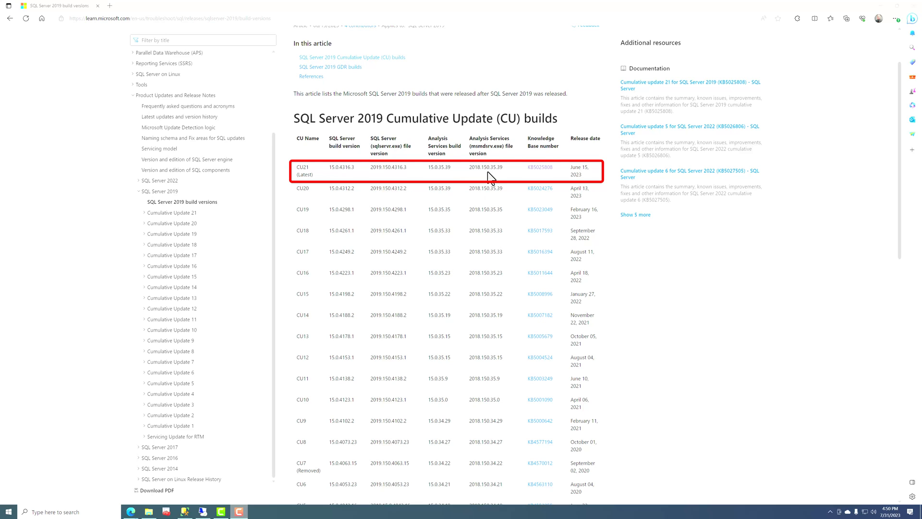
mouse_move(539, 166)
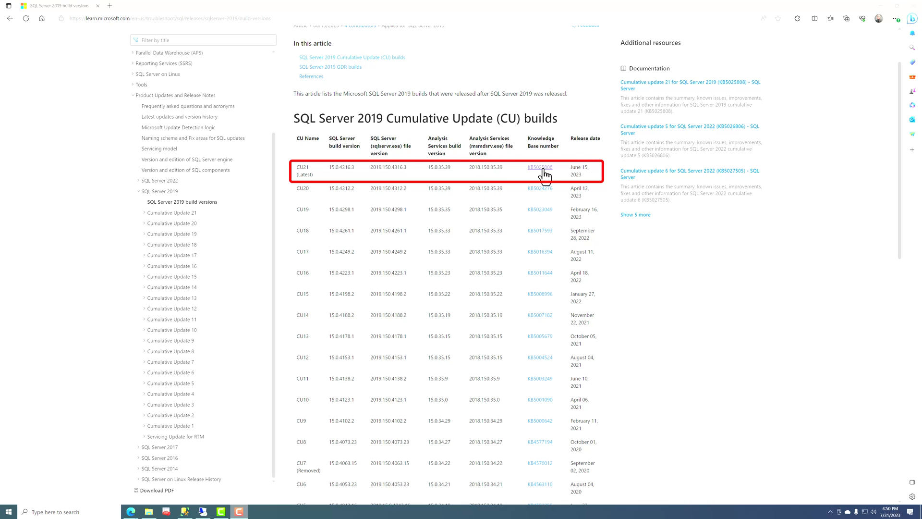
- Open the KB5025808 article from the CU21 row and scroll through its list of fixes
left_click(539, 166)
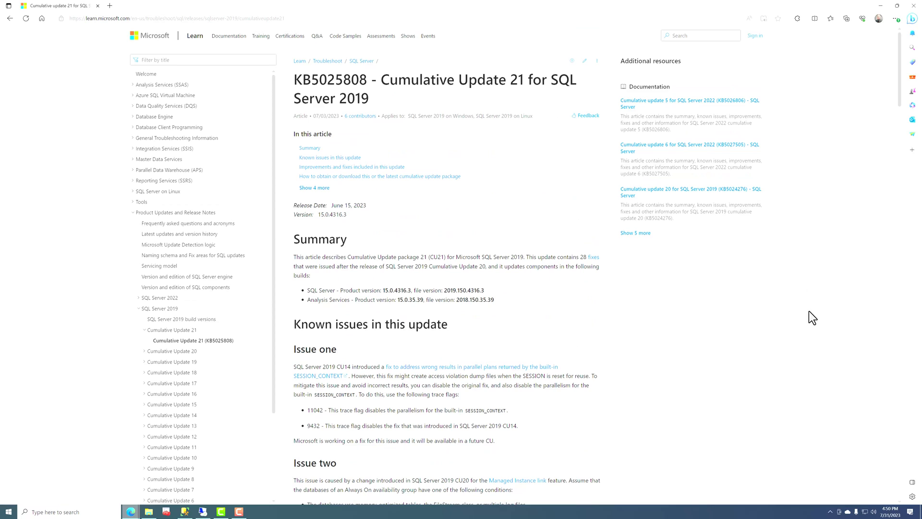
mouse_move(714, 321)
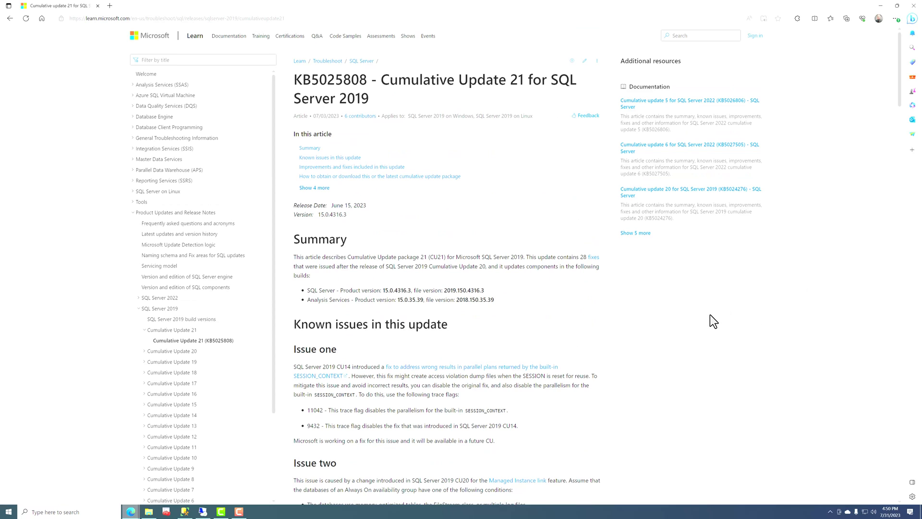
mouse_move(718, 333)
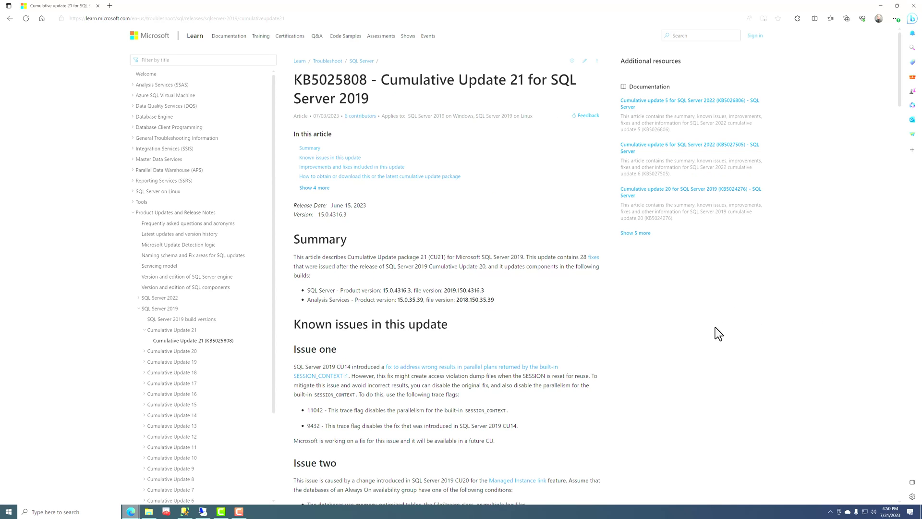
mouse_move(768, 313)
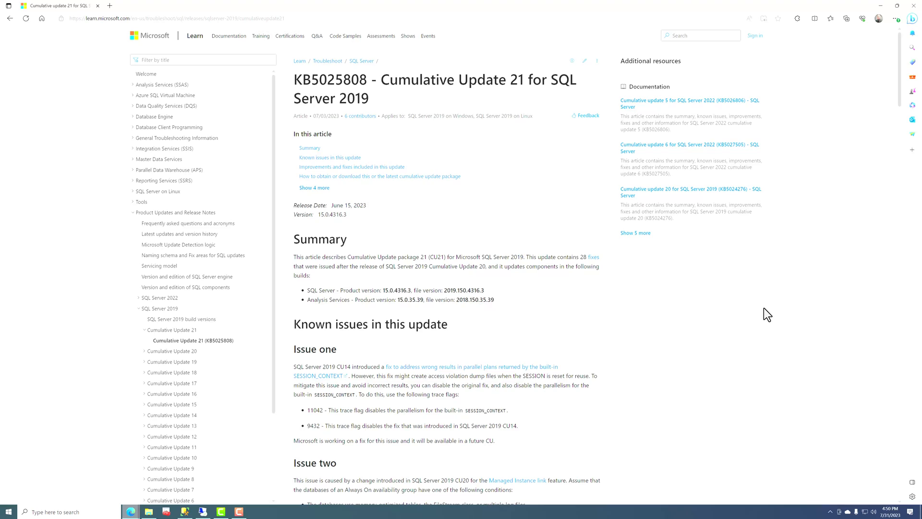
scroll("down", 3)
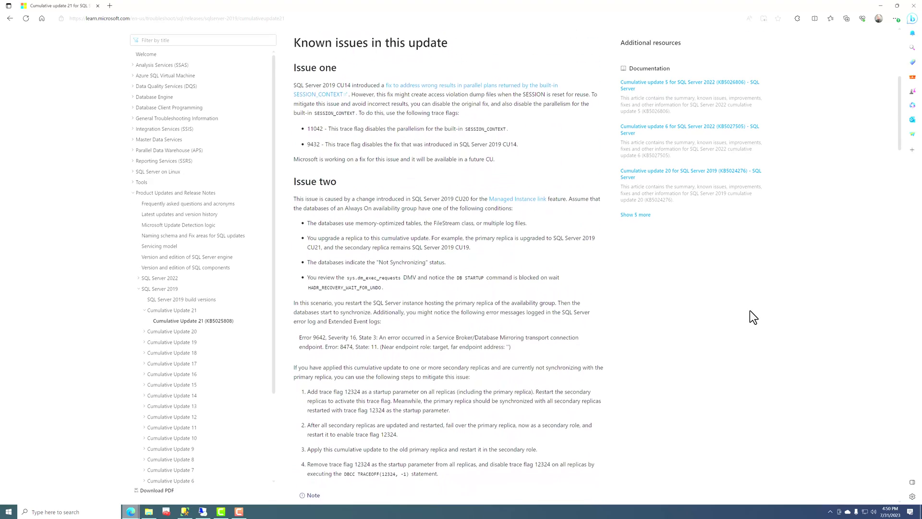
scroll("down", 3)
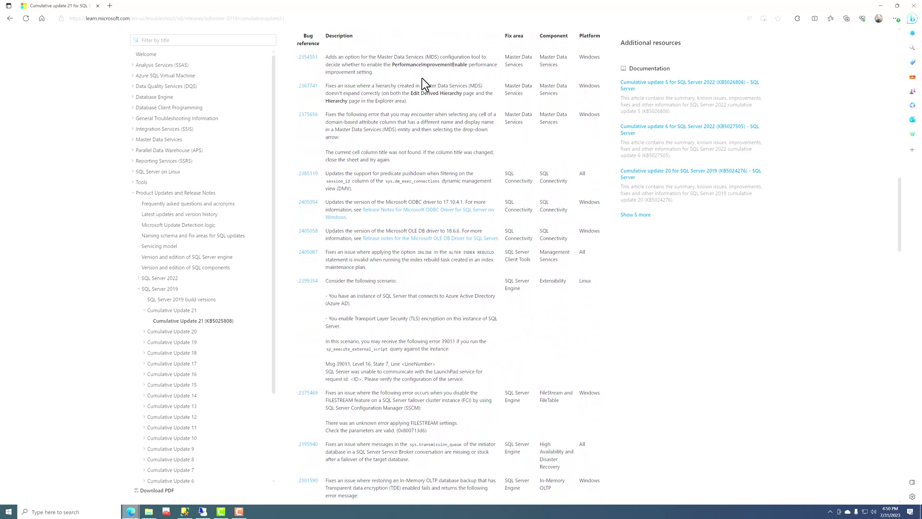
mouse_move(493, 190)
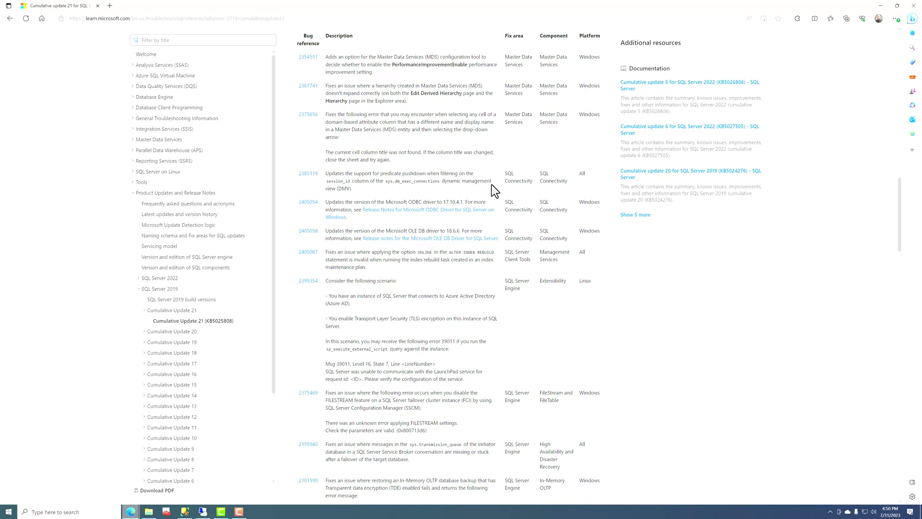
mouse_move(482, 214)
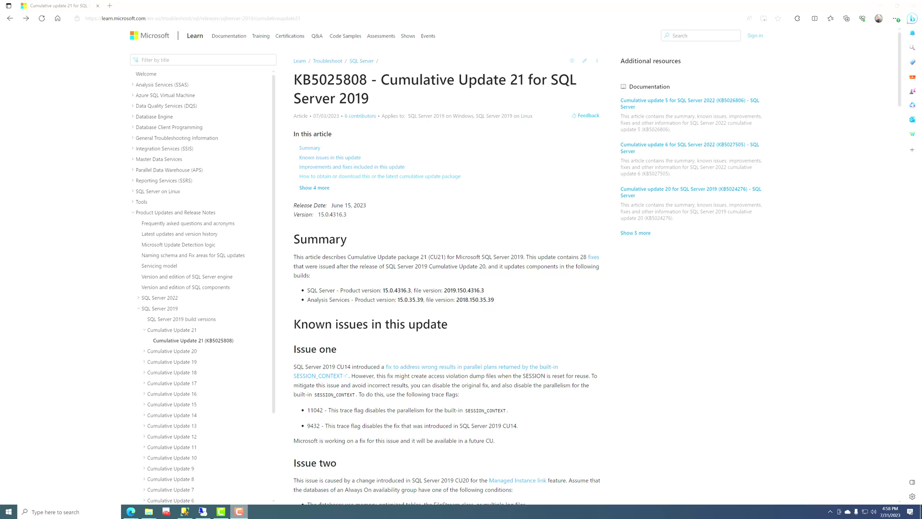
mouse_move(613, 263)
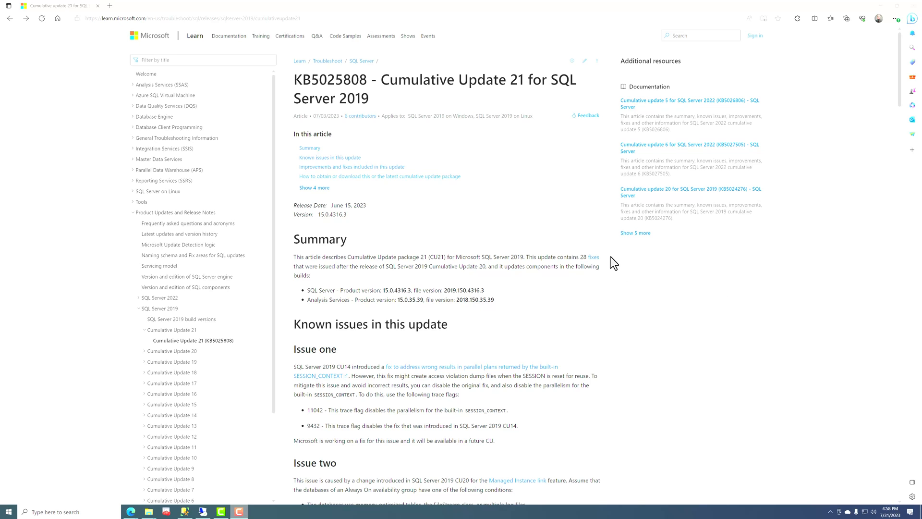
mouse_move(374, 185)
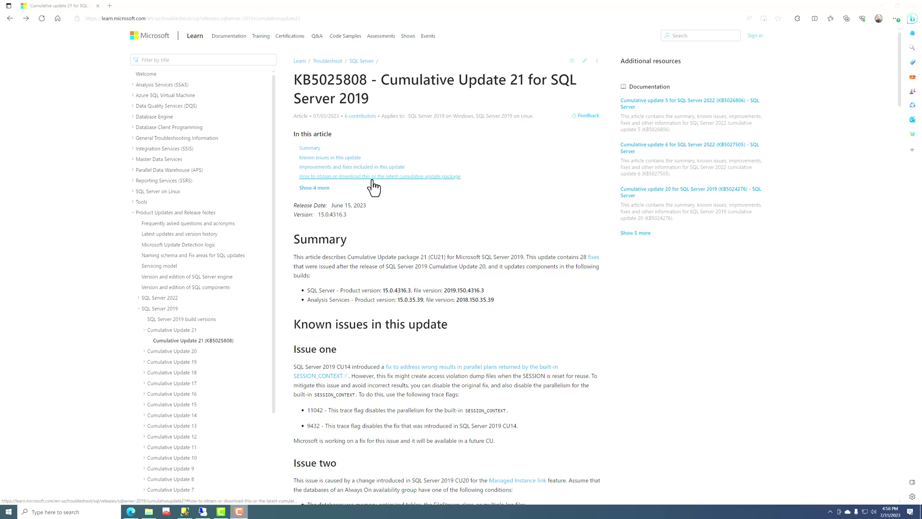
mouse_move(381, 180)
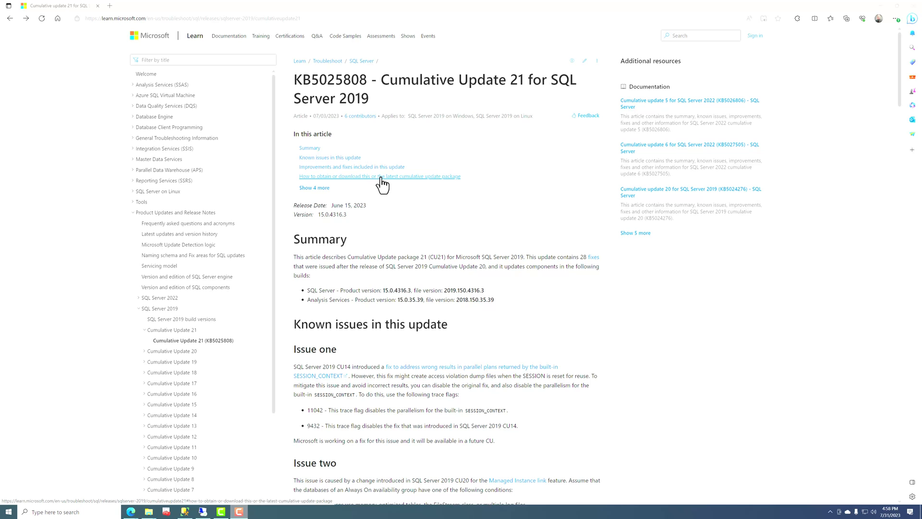
mouse_move(391, 182)
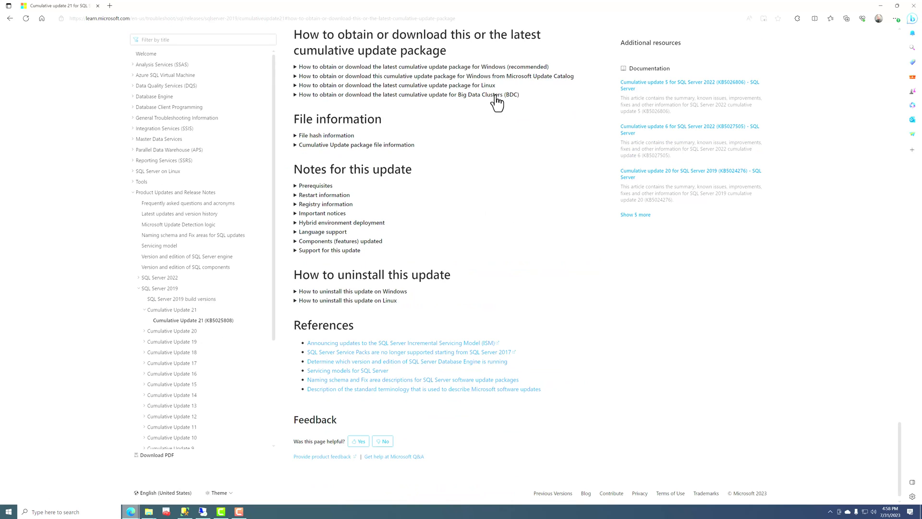
mouse_move(321, 78)
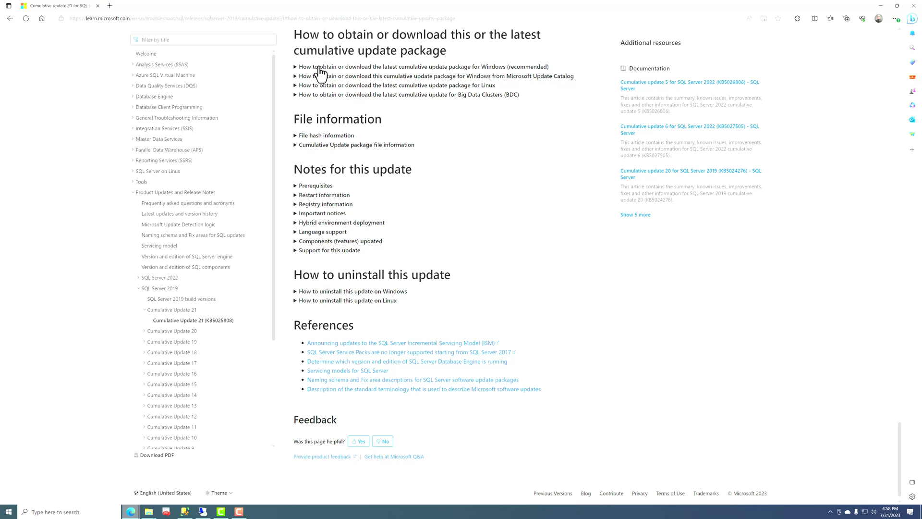
- Expand the recommended Windows cumulative update package section to reveal the Download Center link
left_click(304, 66)
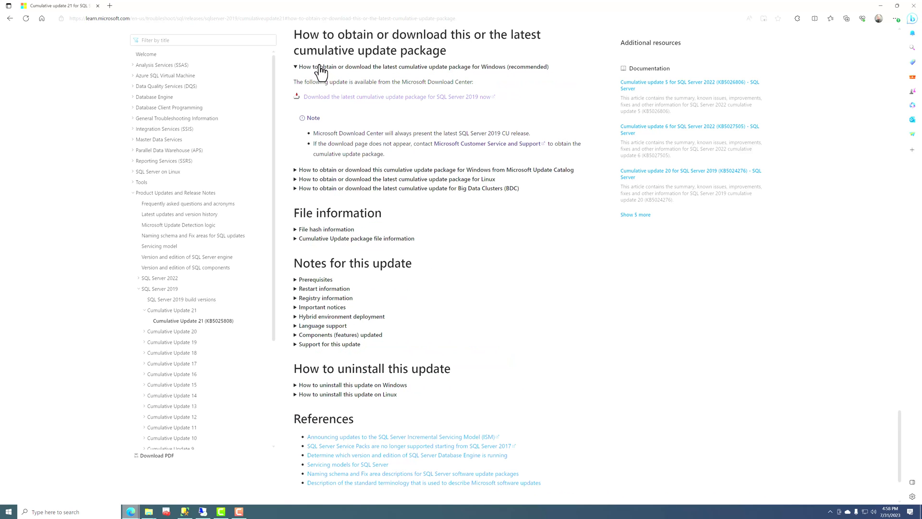
mouse_move(341, 100)
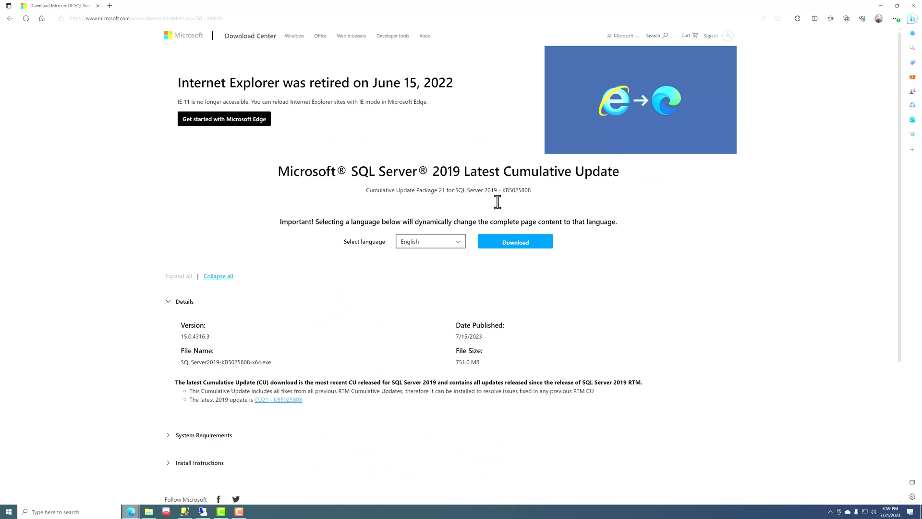
mouse_move(581, 204)
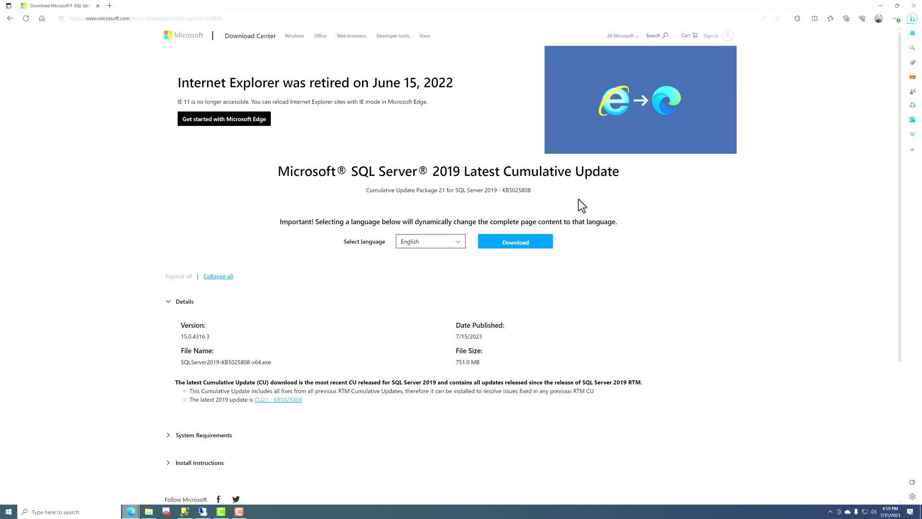
mouse_move(594, 219)
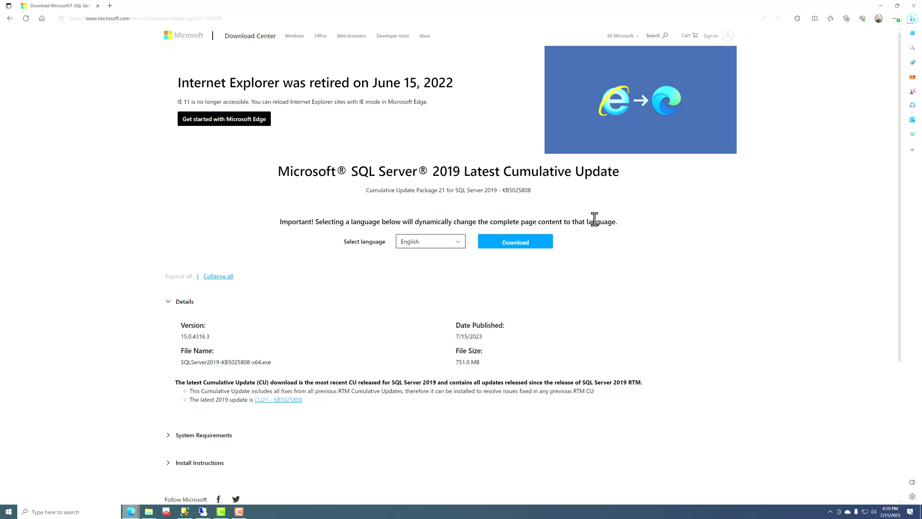
mouse_move(629, 226)
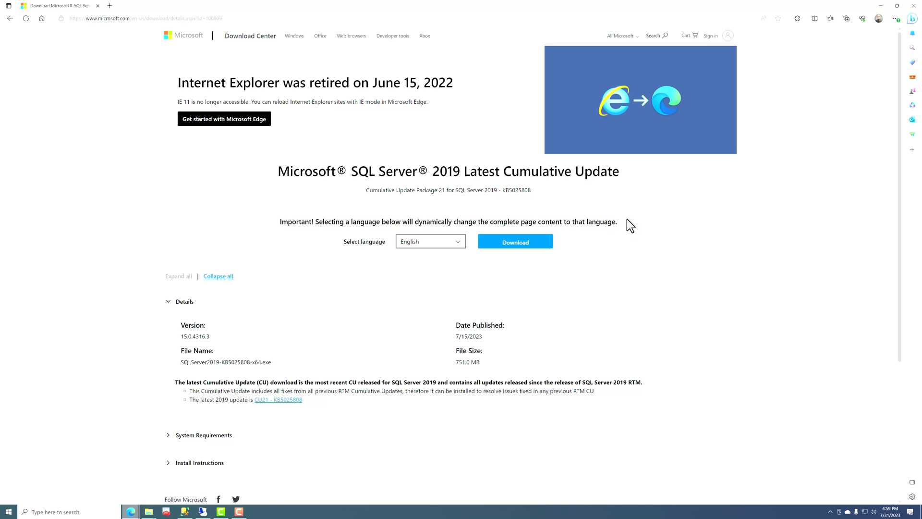
mouse_move(618, 244)
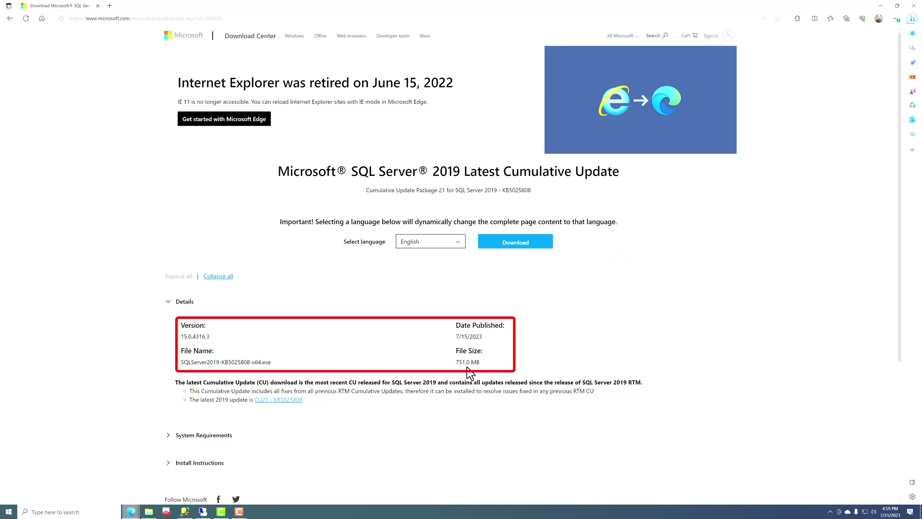
mouse_move(601, 295)
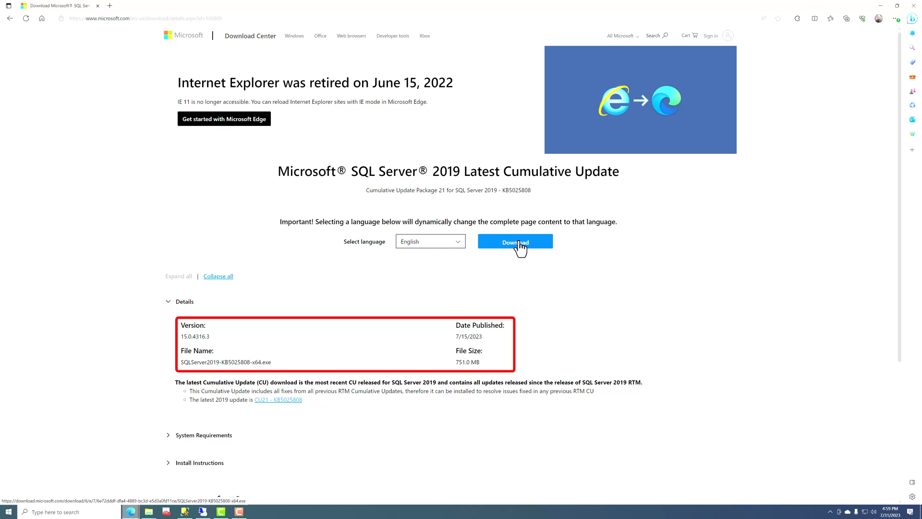
- Download SQLServer2019-KB5025808-x64.exe from the Microsoft Download Center
left_click(515, 242)
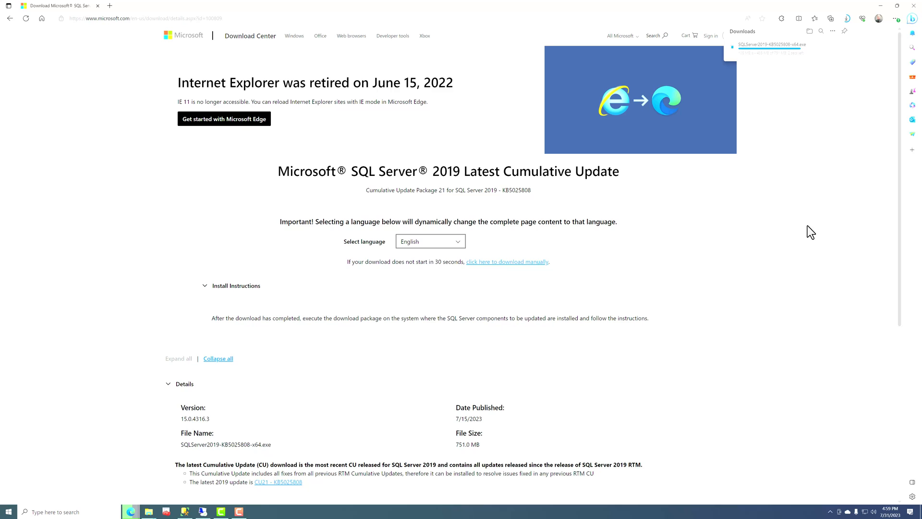
mouse_move(805, 239)
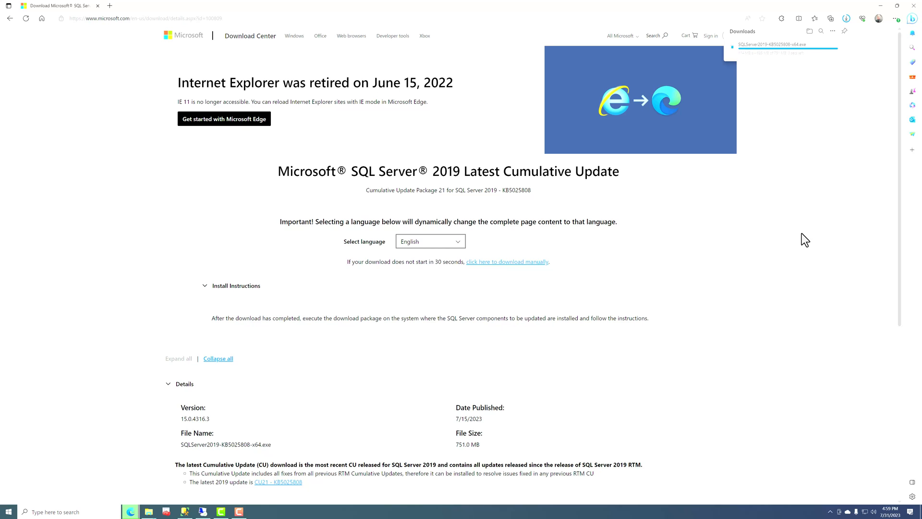
mouse_move(830, 240)
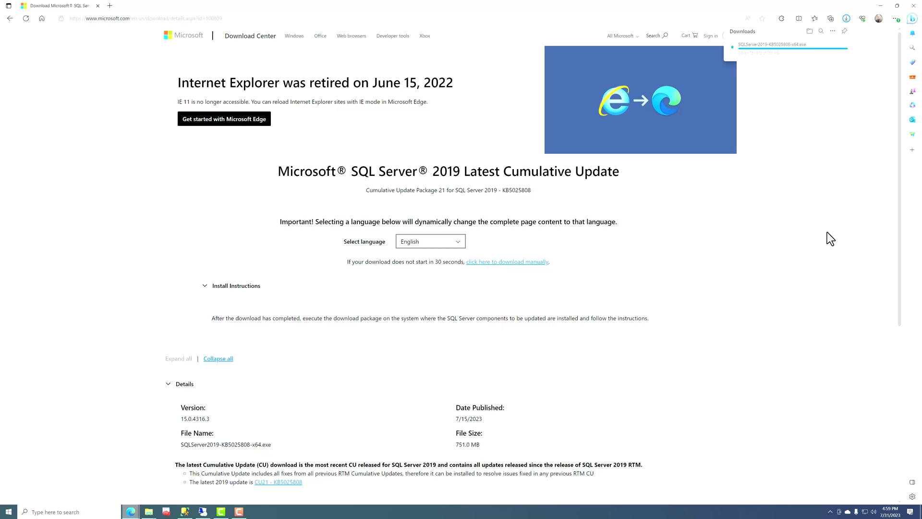
mouse_move(849, 276)
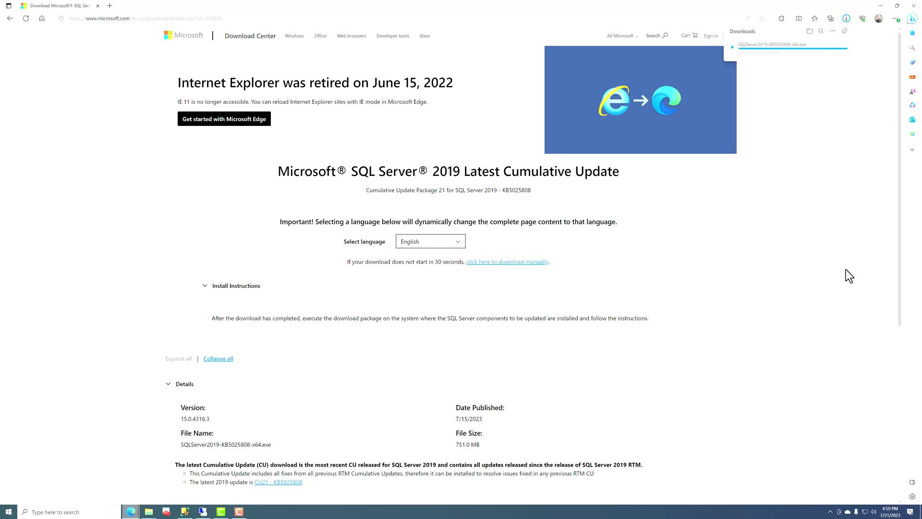
left_click(166, 511)
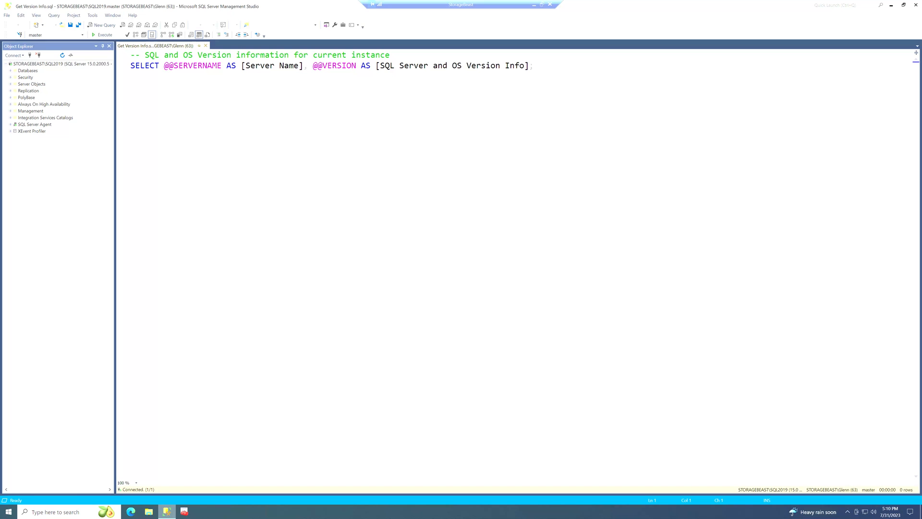
left_click(129, 54)
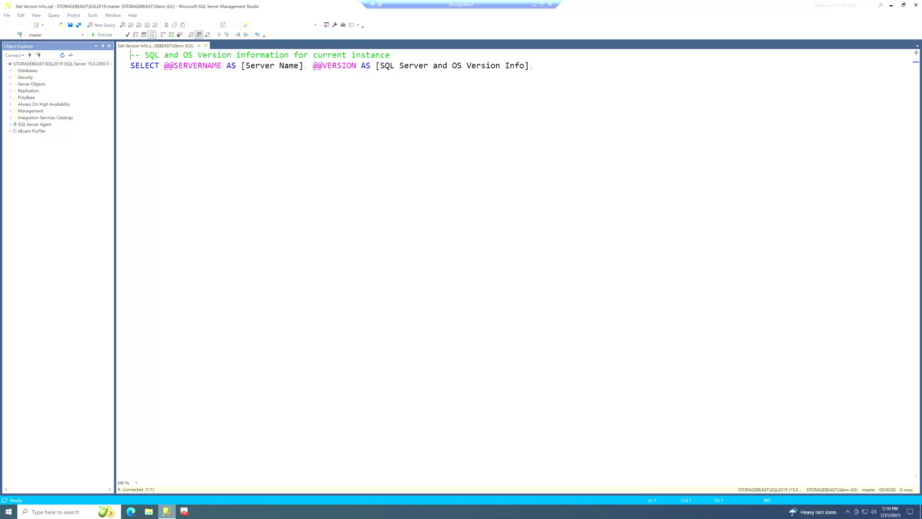
mouse_move(116, 75)
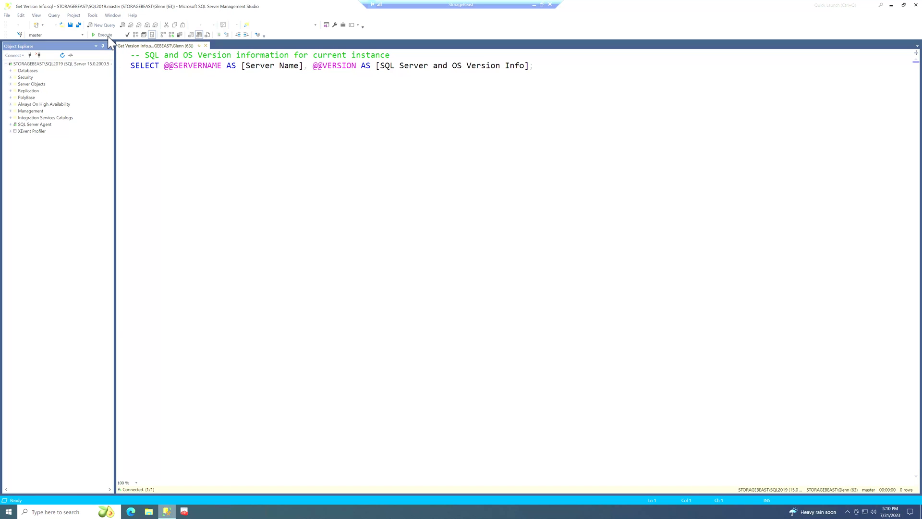
left_click(102, 35)
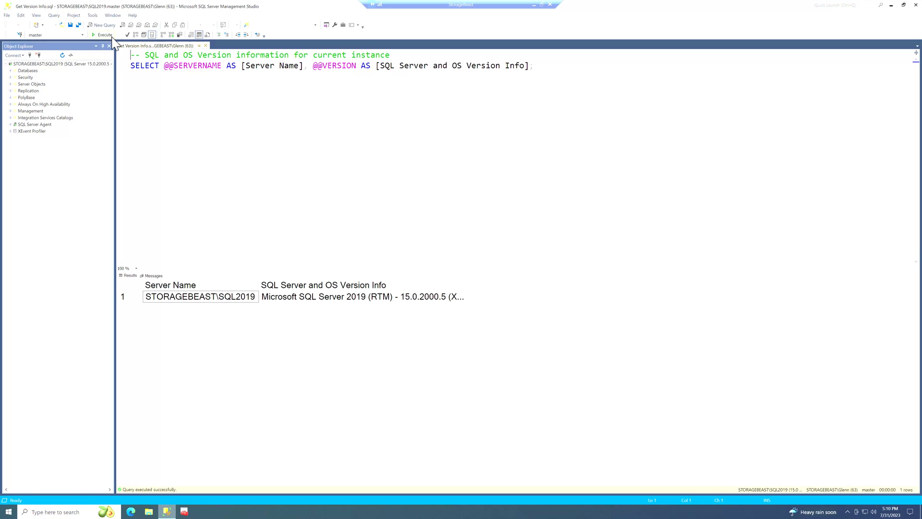
mouse_move(470, 282)
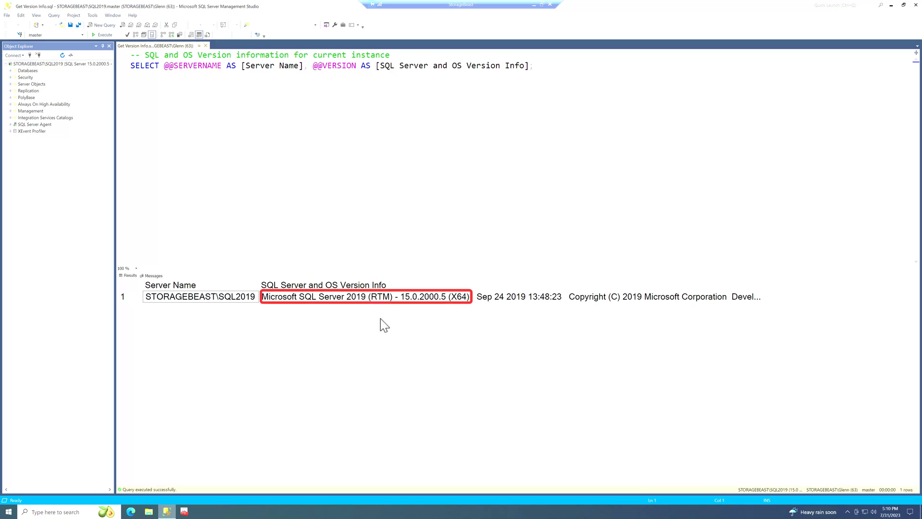
mouse_move(389, 306)
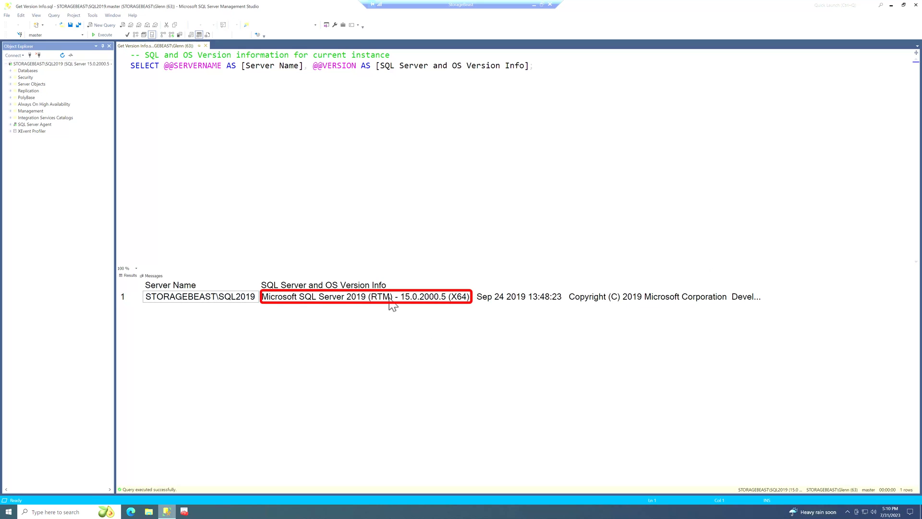
mouse_move(441, 310)
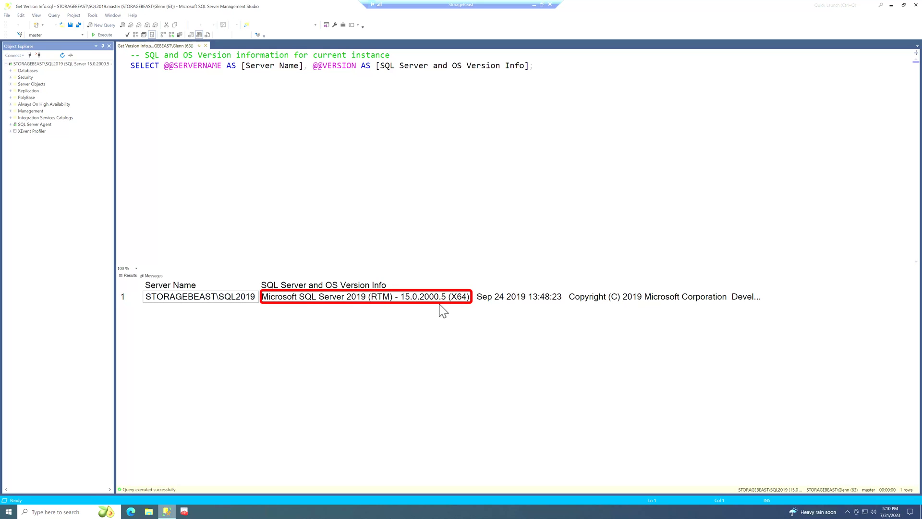
mouse_move(526, 306)
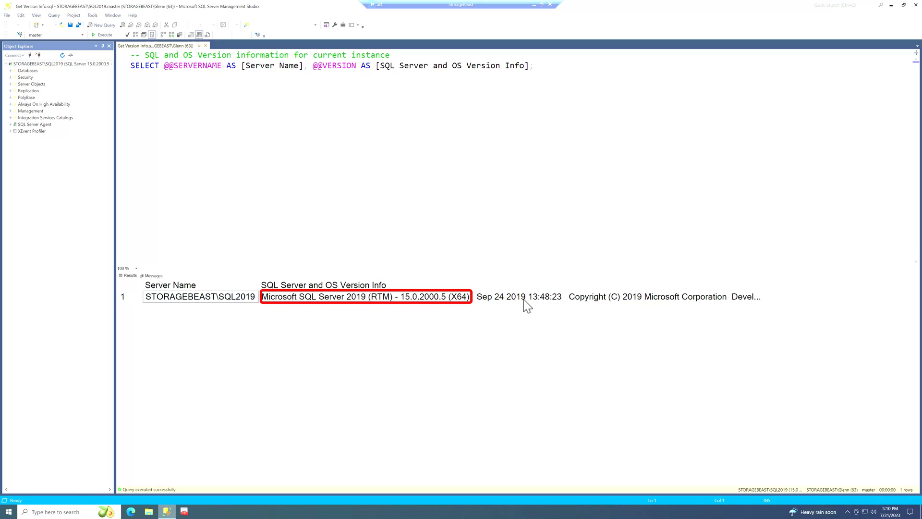
mouse_move(518, 232)
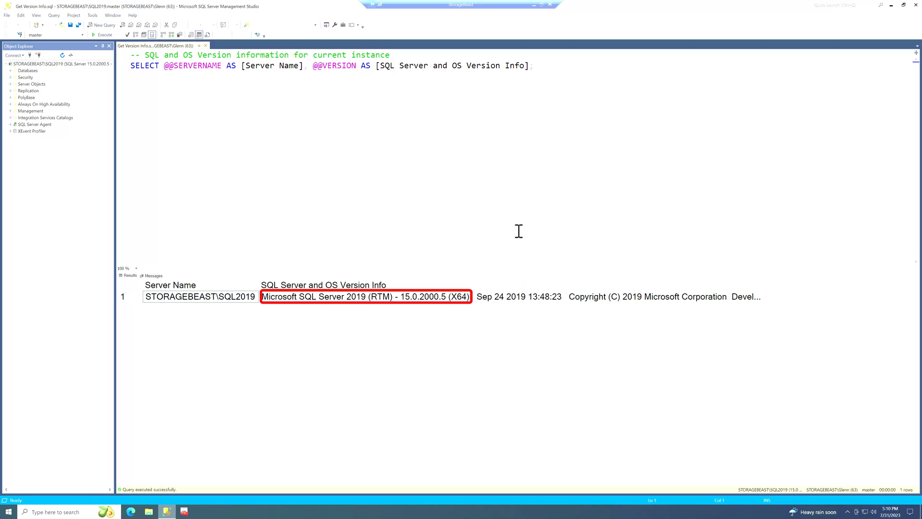
mouse_move(528, 263)
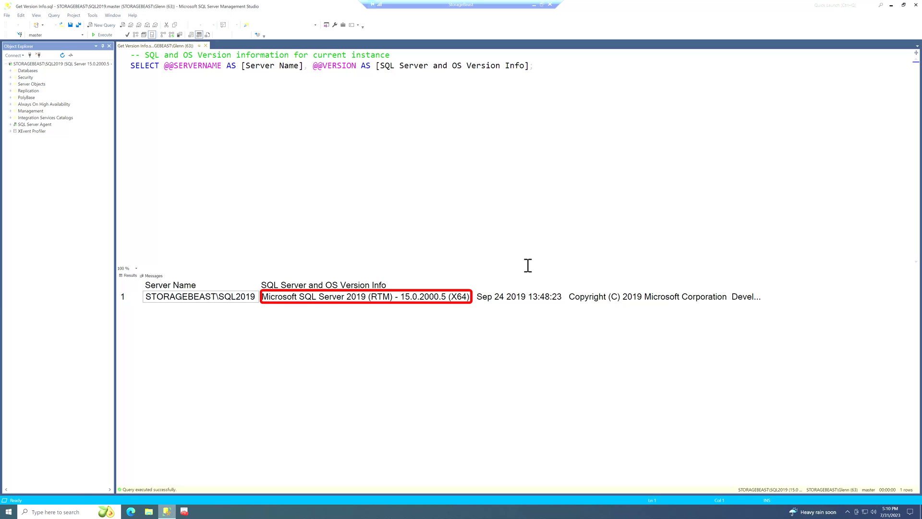
mouse_move(532, 276)
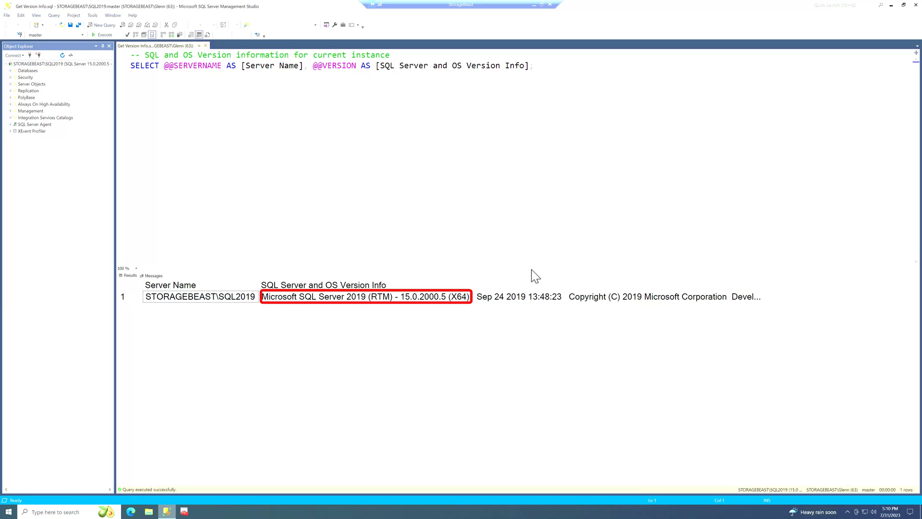
left_click(200, 296)
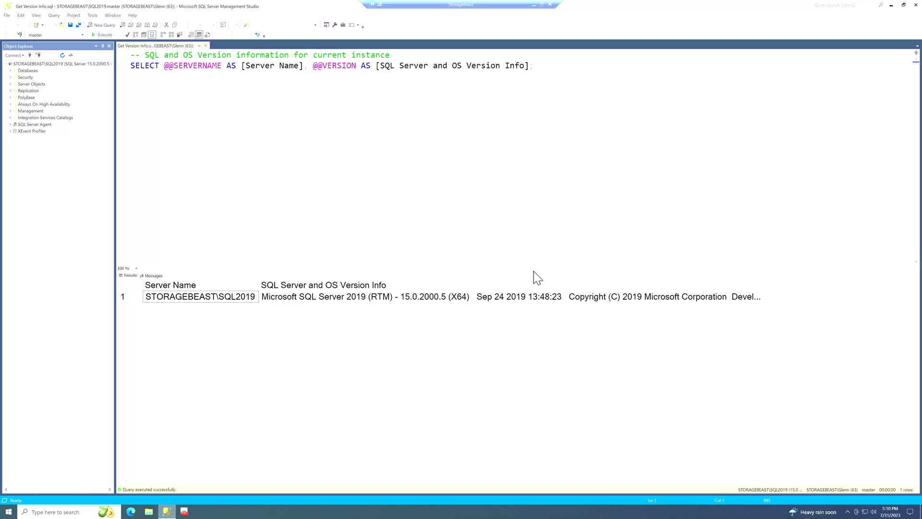
mouse_move(537, 286)
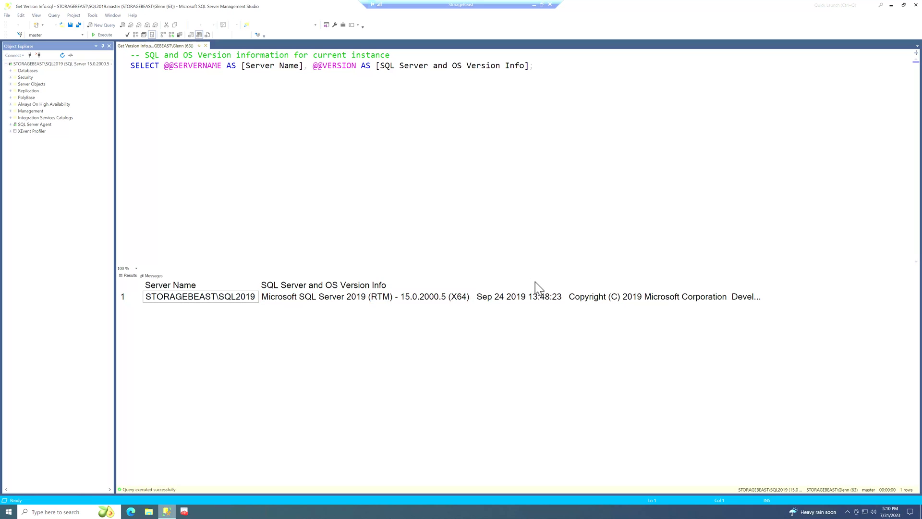
mouse_move(546, 283)
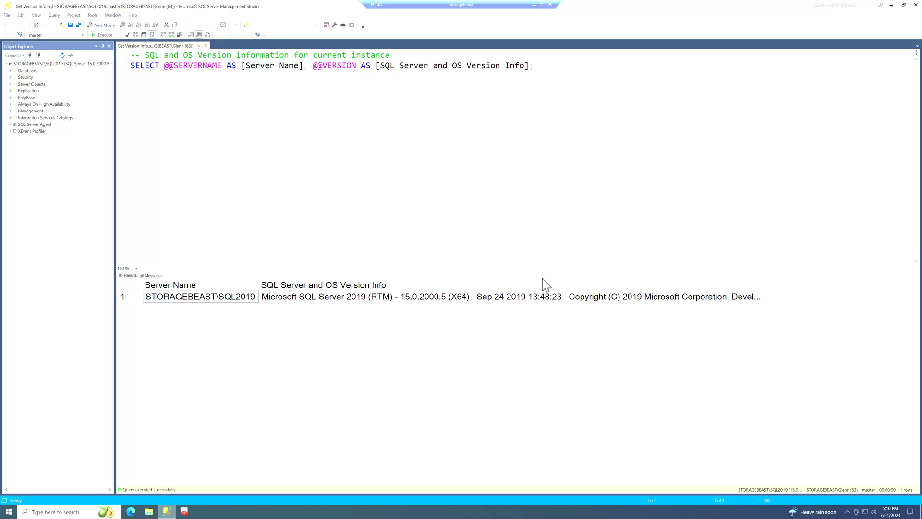
mouse_move(576, 287)
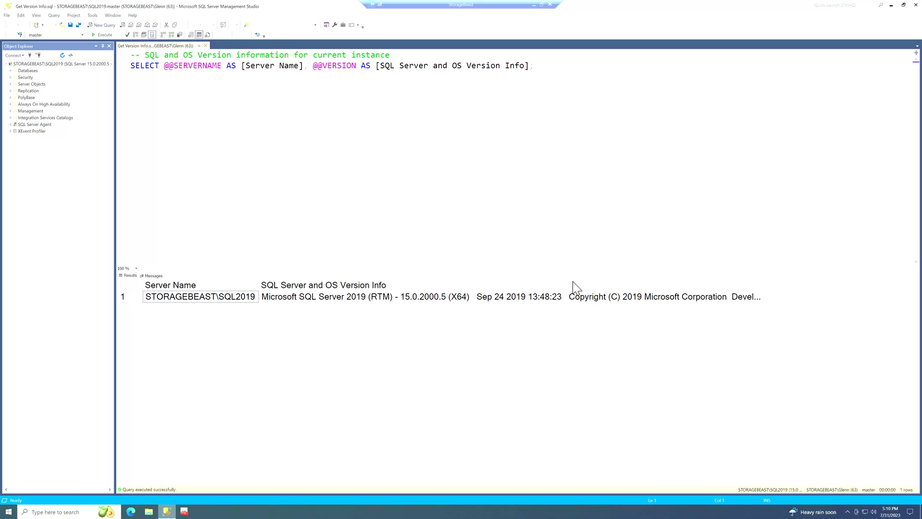
mouse_move(568, 261)
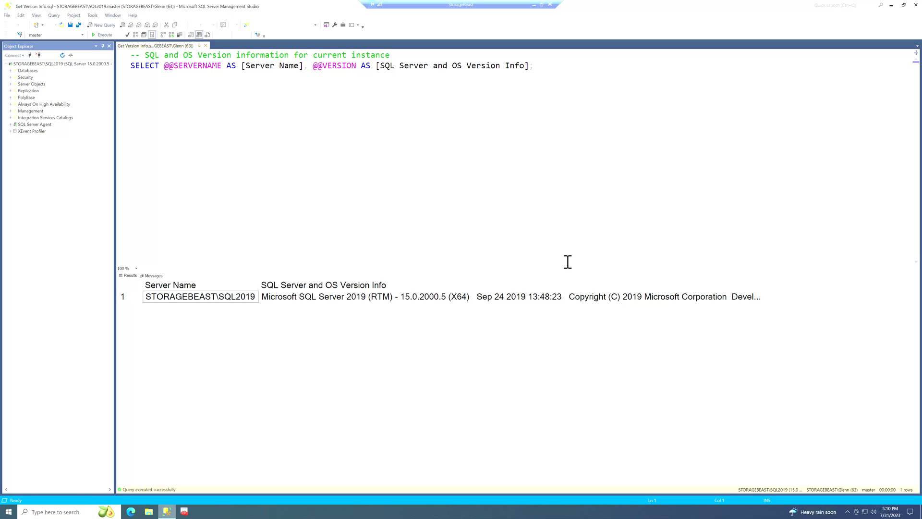
mouse_move(528, 223)
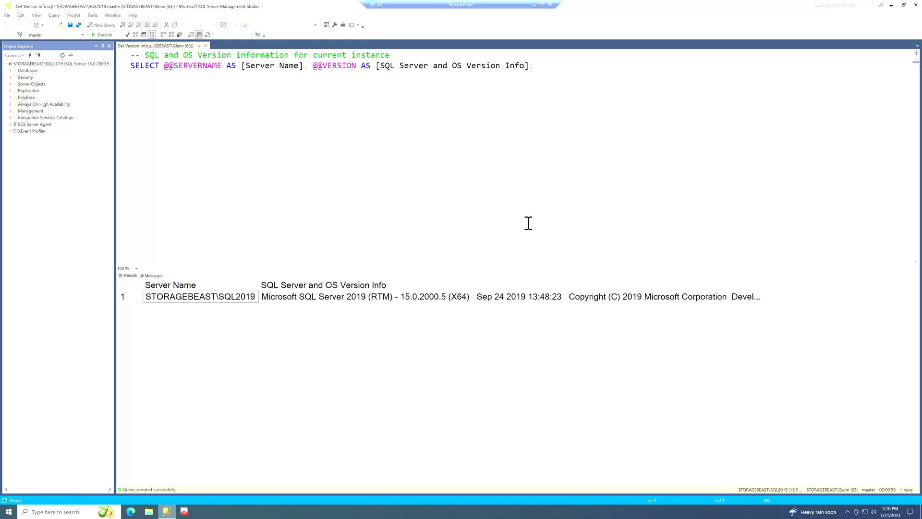
mouse_move(487, 276)
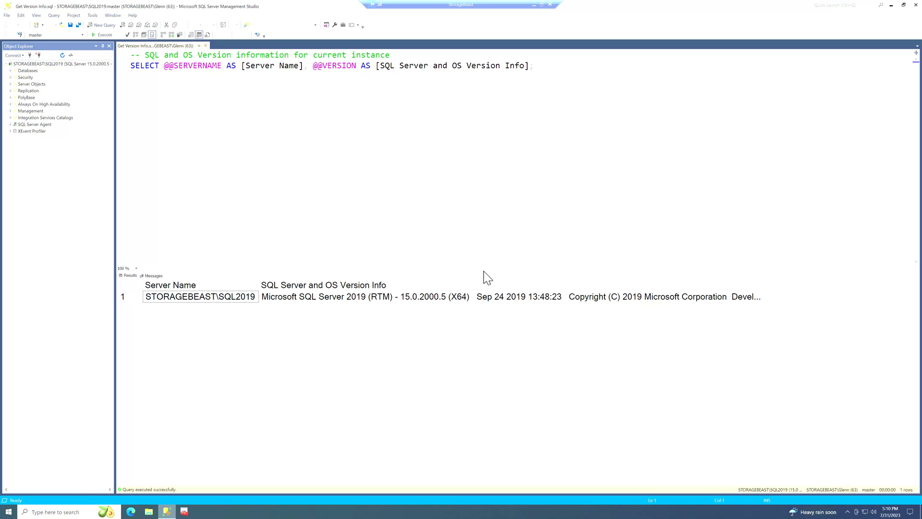
mouse_move(457, 296)
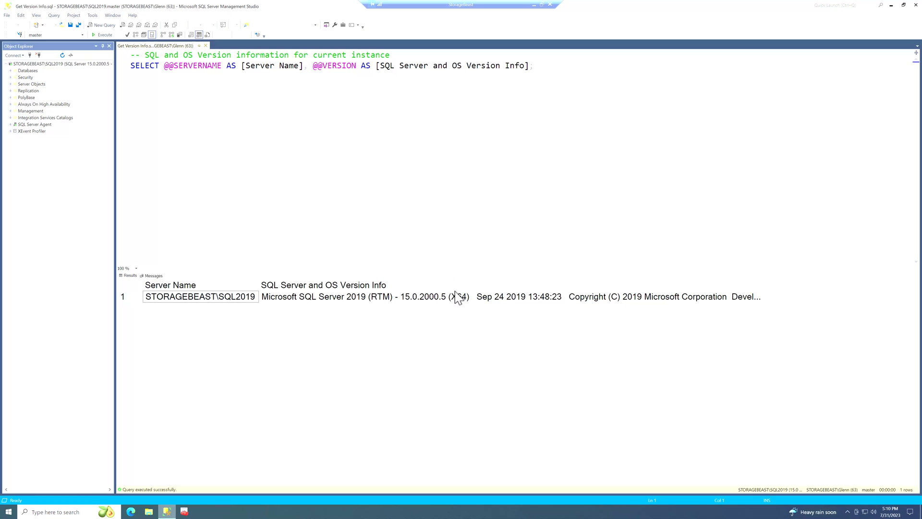
mouse_move(460, 310)
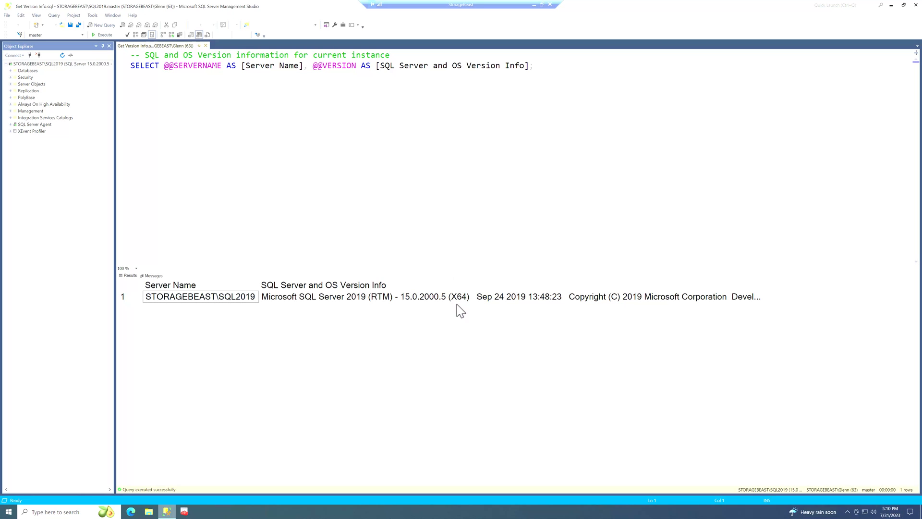
mouse_move(455, 316)
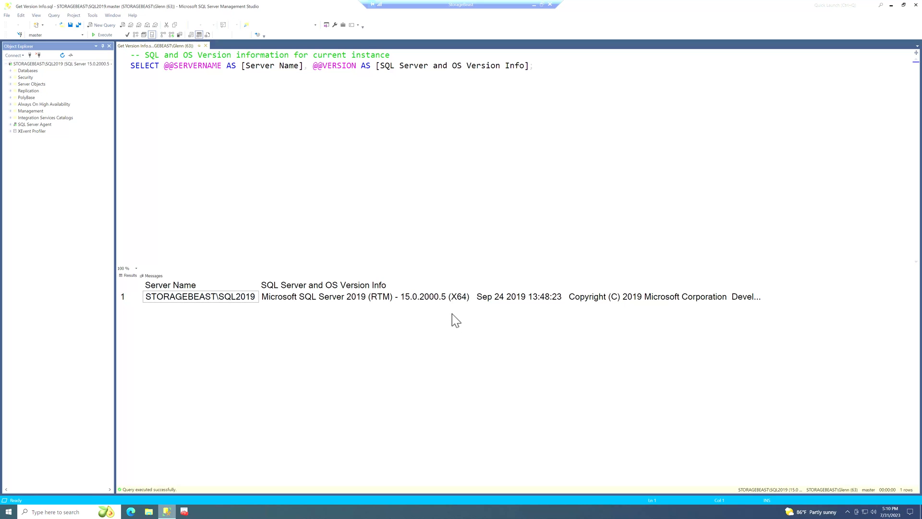
mouse_move(27, 64)
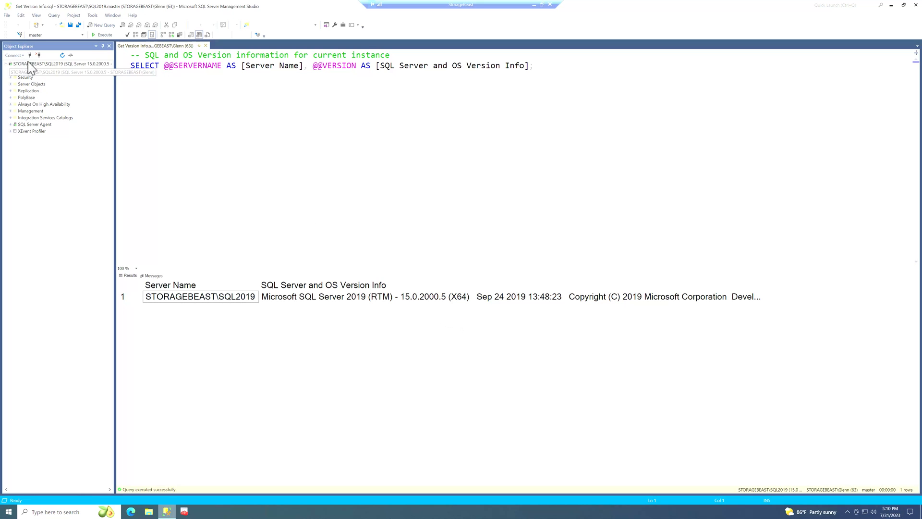
right_click(23, 63)
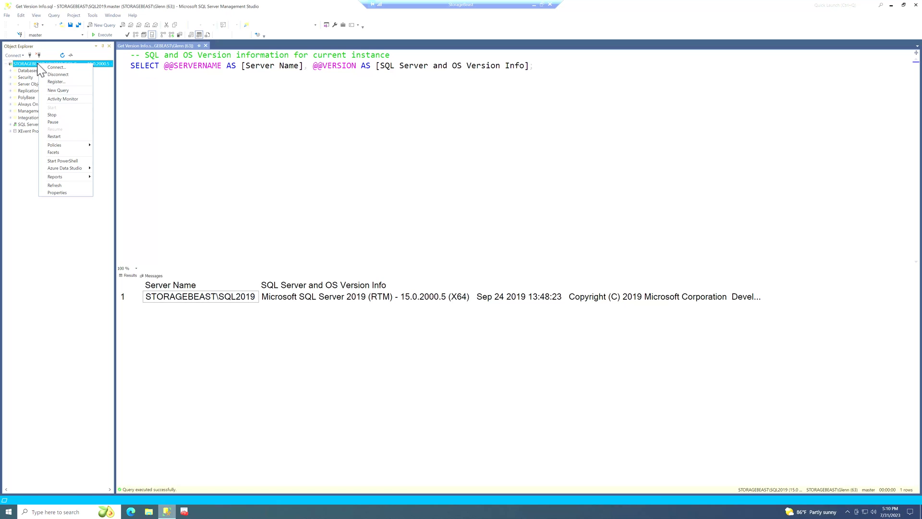
mouse_move(57, 192)
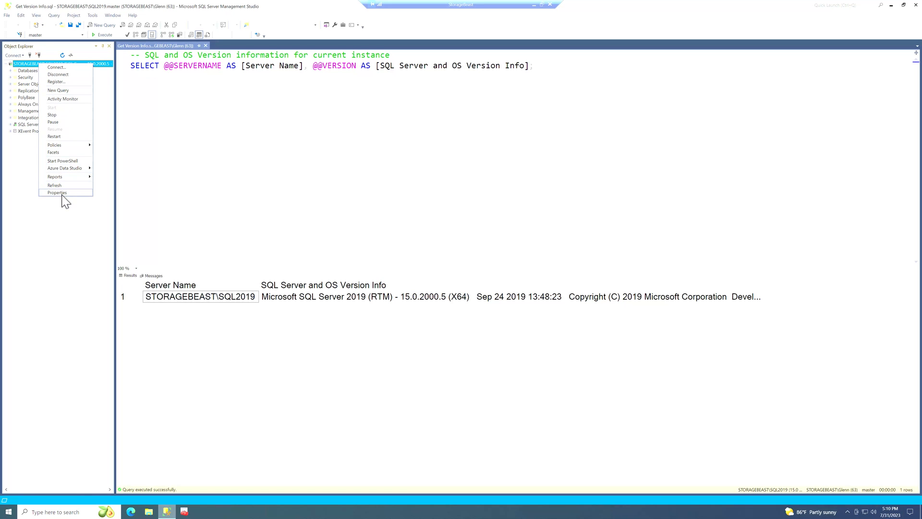
left_click(57, 192)
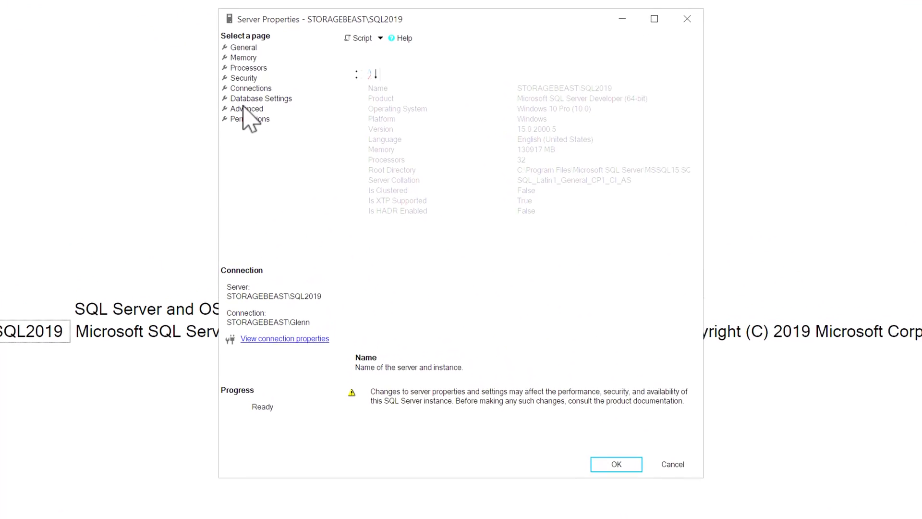
left_click(261, 98)
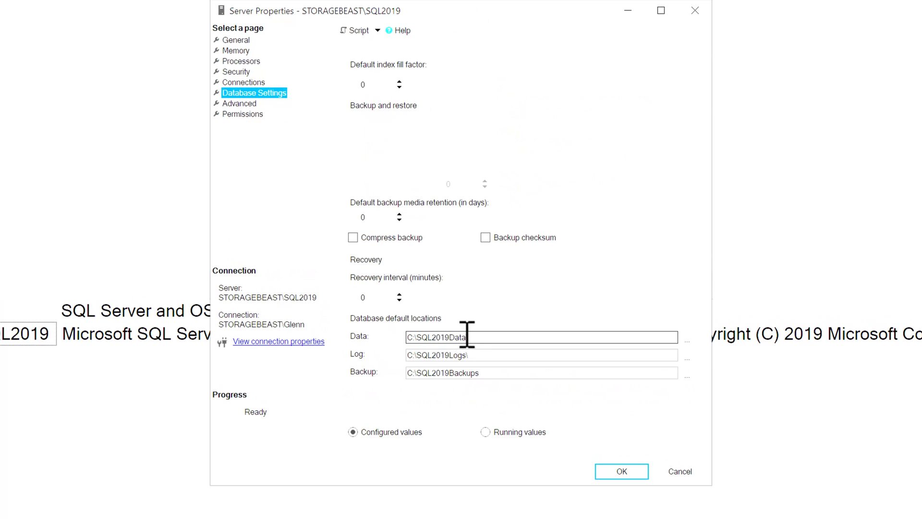
mouse_move(446, 326)
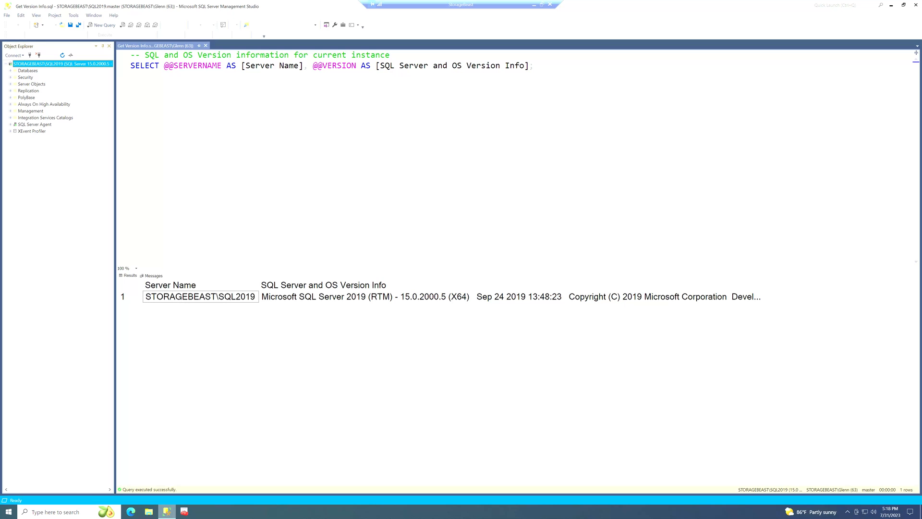
mouse_move(533, 333)
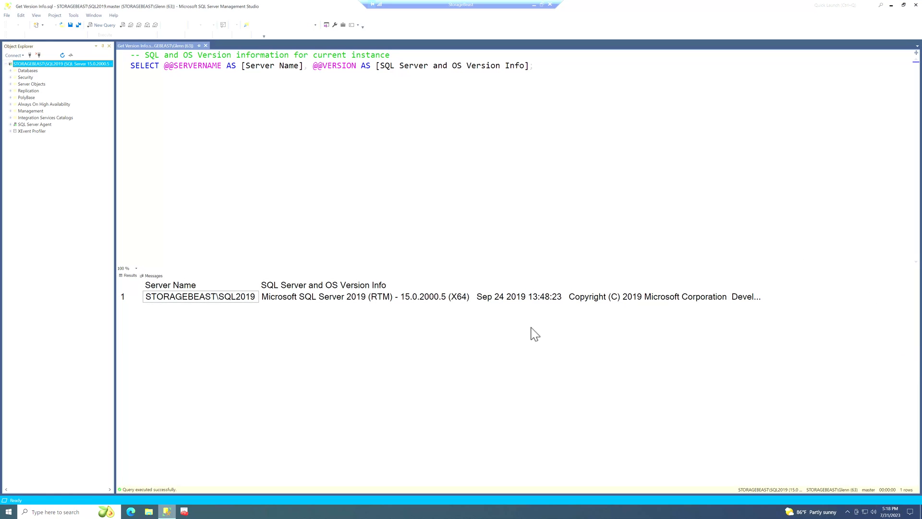
mouse_move(765, 127)
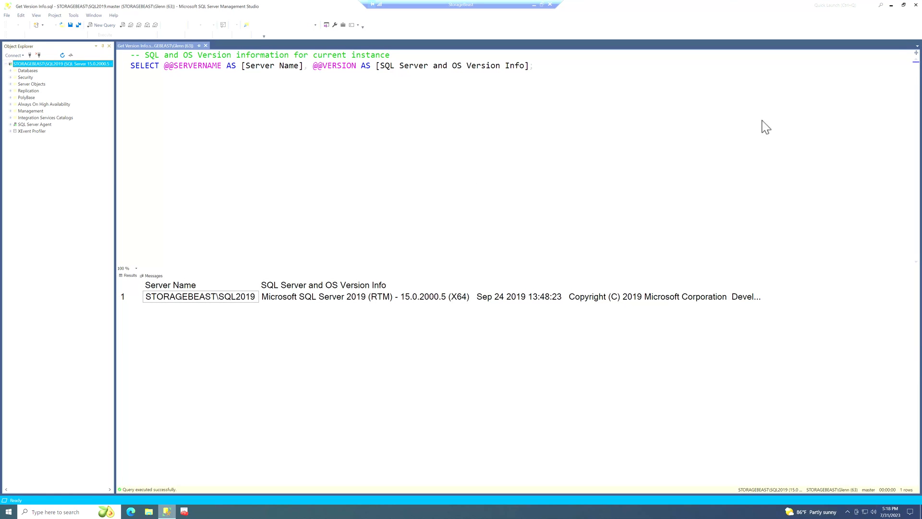
mouse_move(916, 11)
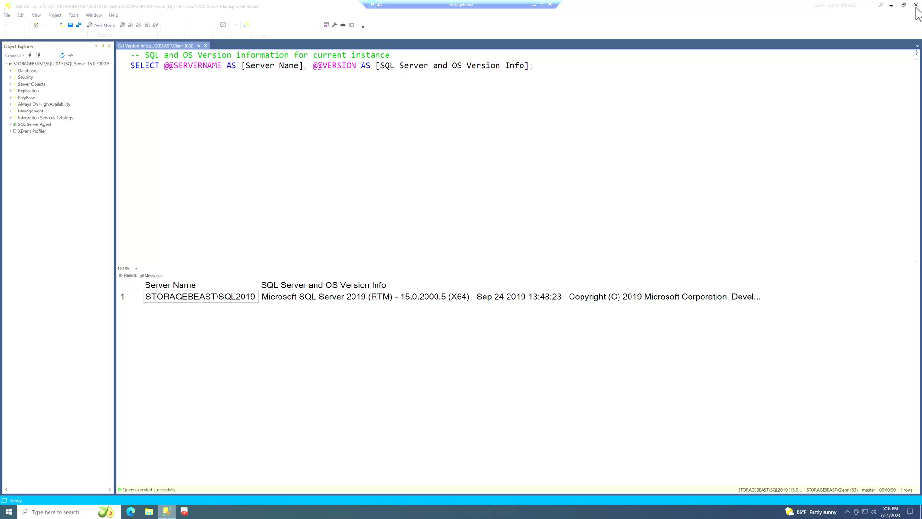
- Close SSMS, launch the downloaded CU21 installer from the desktop and allow the UAC elevation
left_click(893, 5)
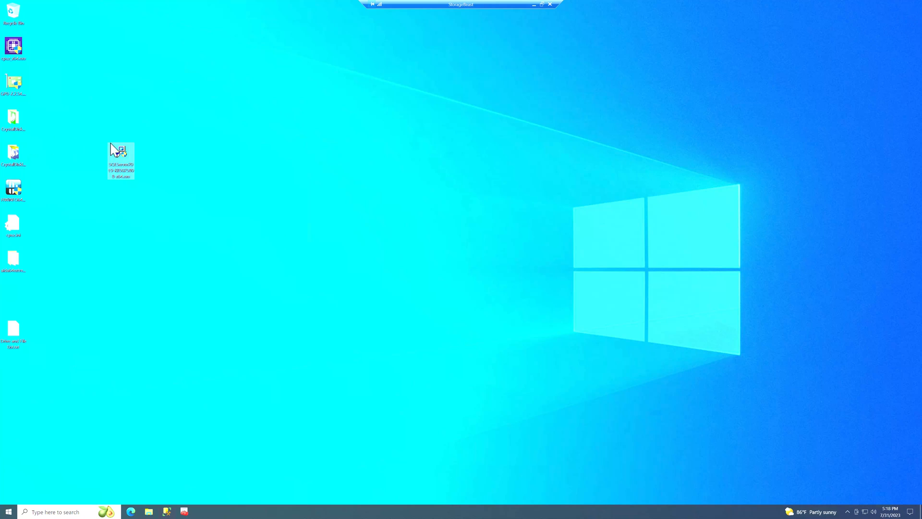
mouse_move(171, 164)
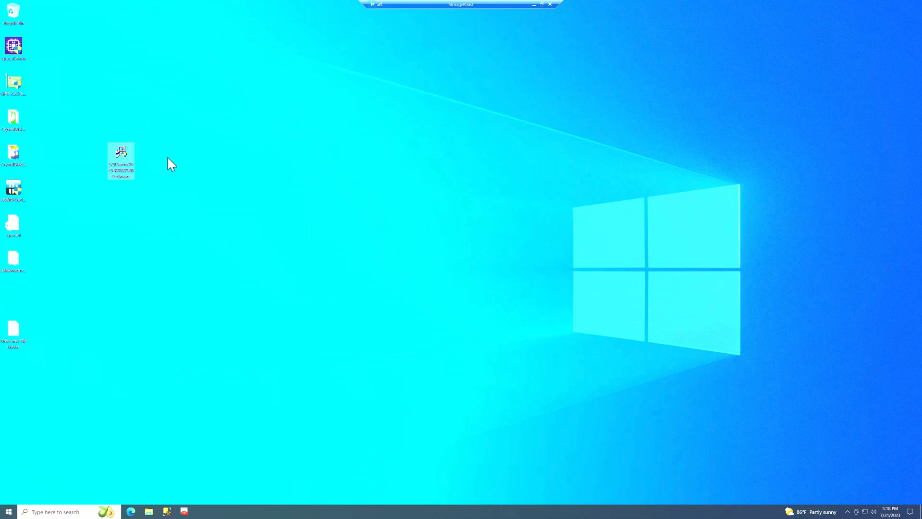
mouse_move(143, 159)
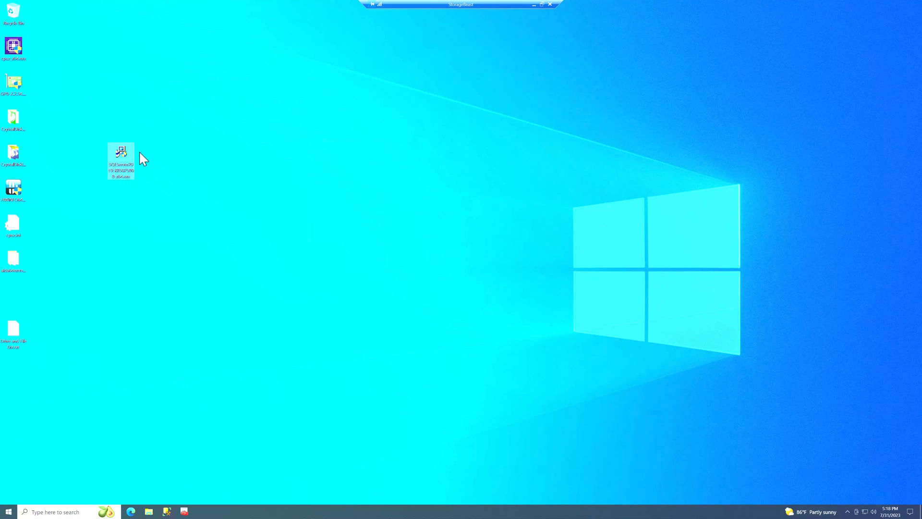
double_click(121, 159)
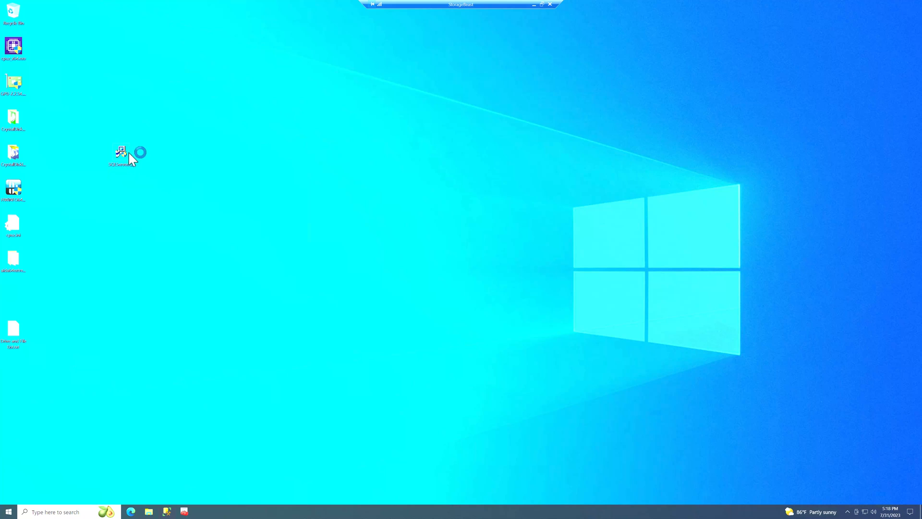
double_click(120, 153)
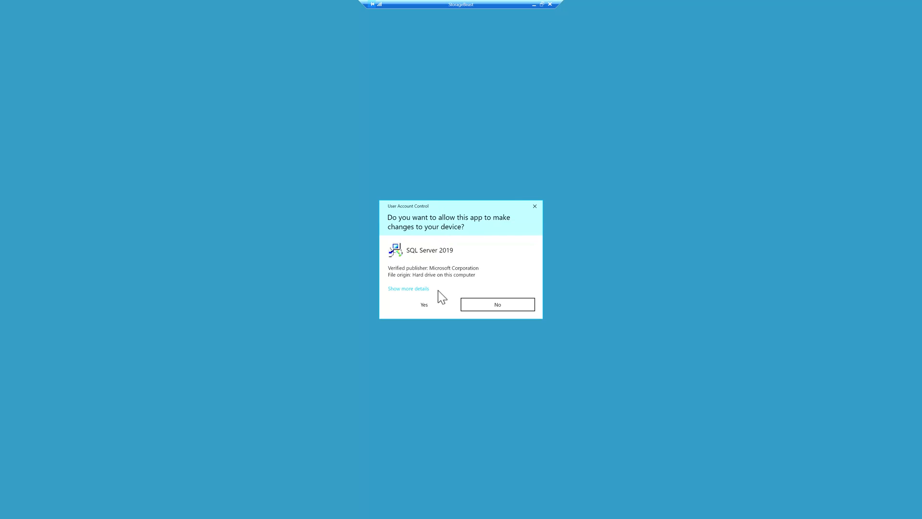
left_click(424, 305)
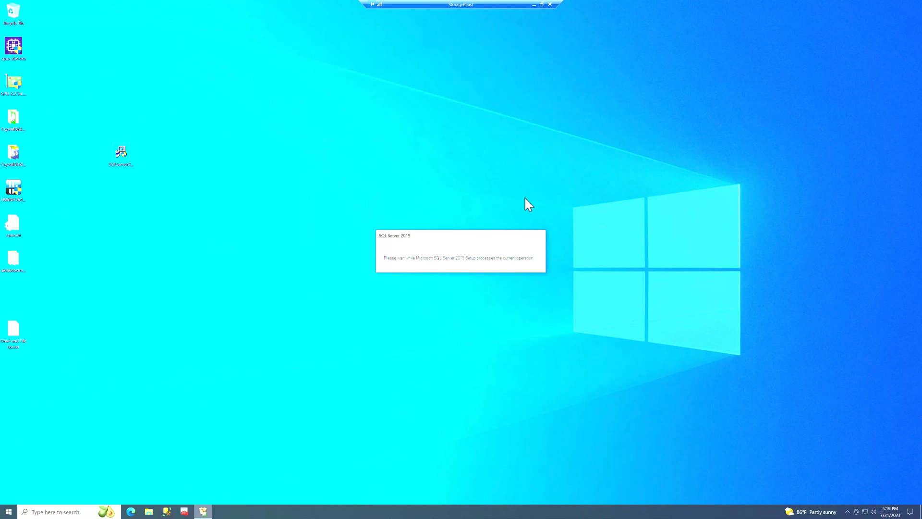
mouse_move(531, 218)
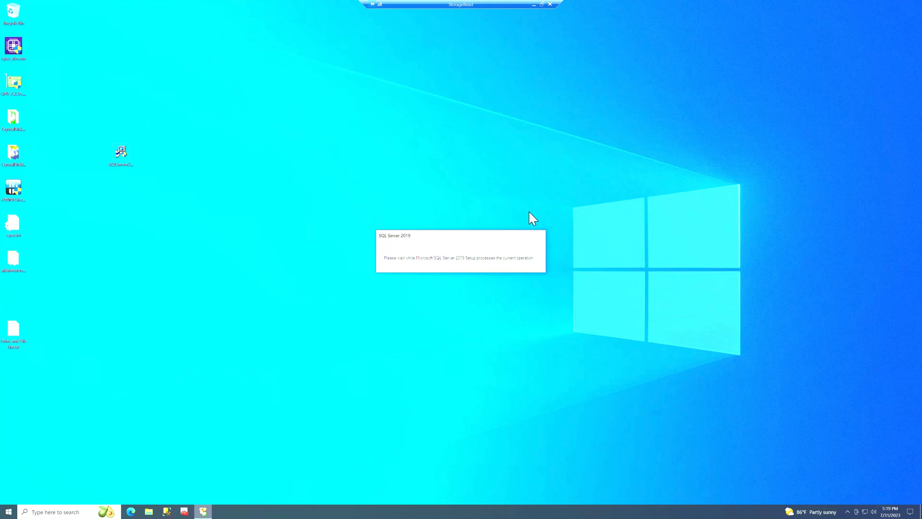
mouse_move(528, 213)
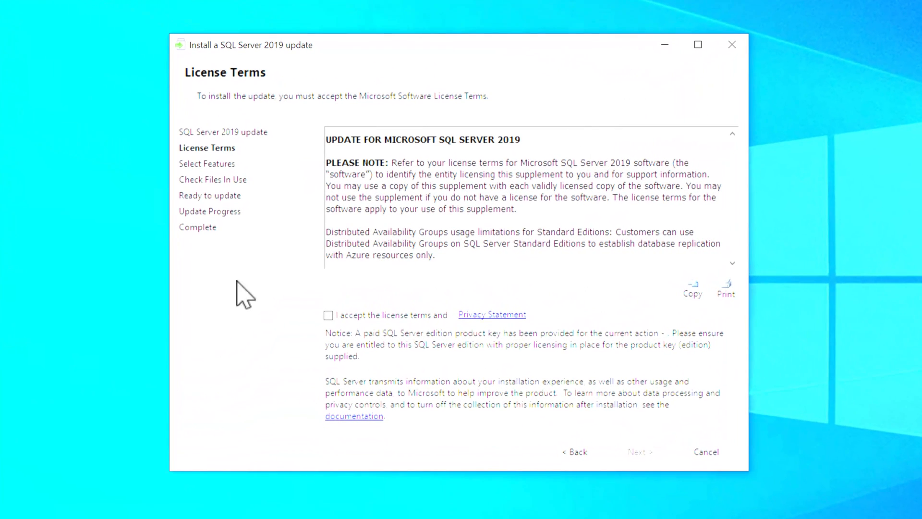
- Accept the license terms and advance to Select Features with the SQL2019 instance checked
left_click(328, 315)
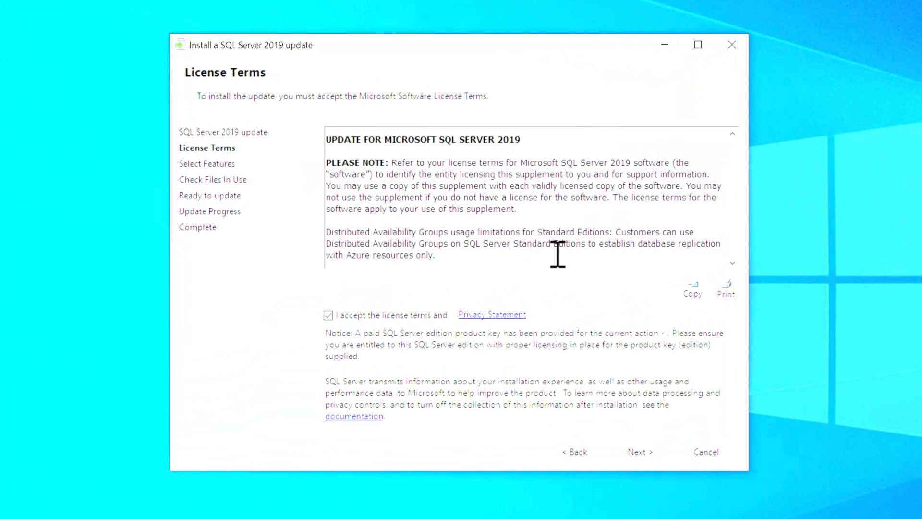
mouse_move(654, 459)
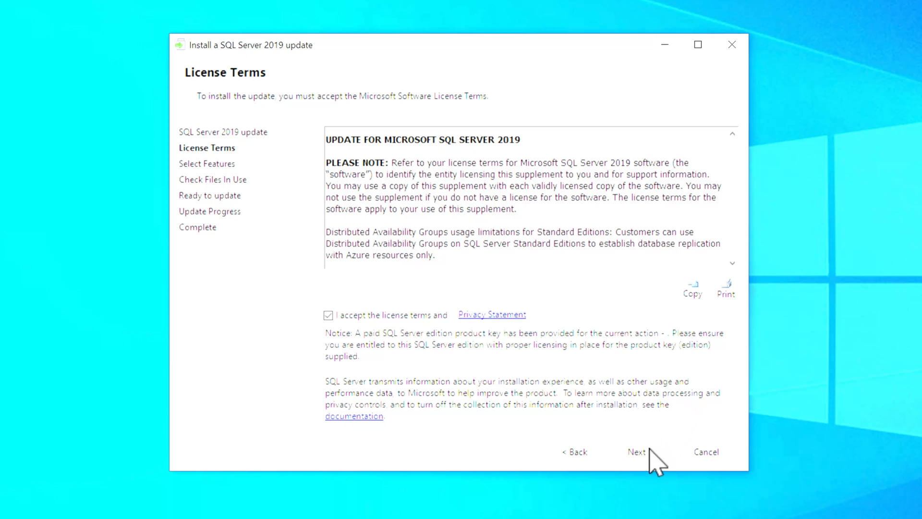
left_click(636, 451)
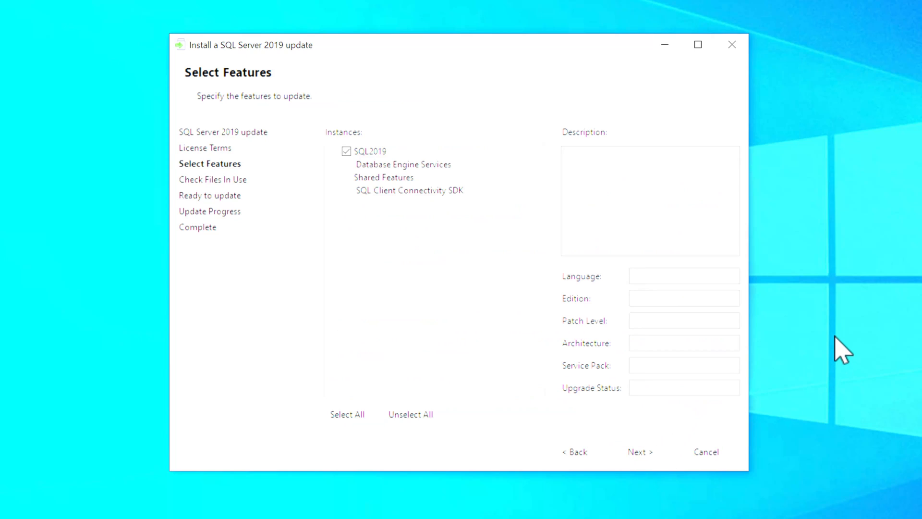
mouse_move(449, 189)
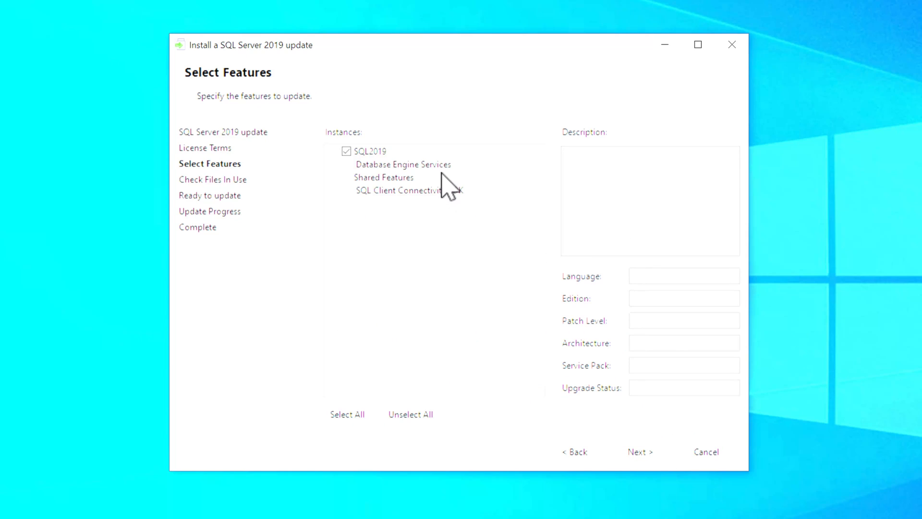
mouse_move(449, 310)
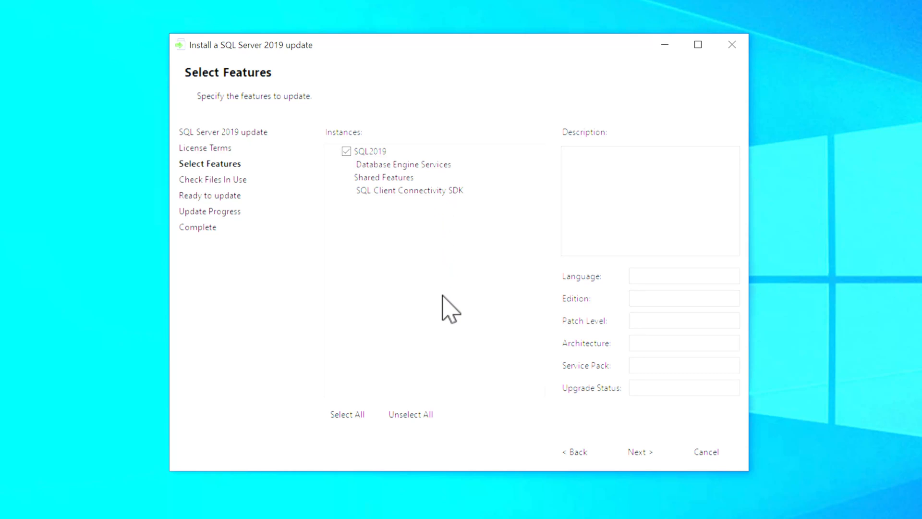
mouse_move(417, 194)
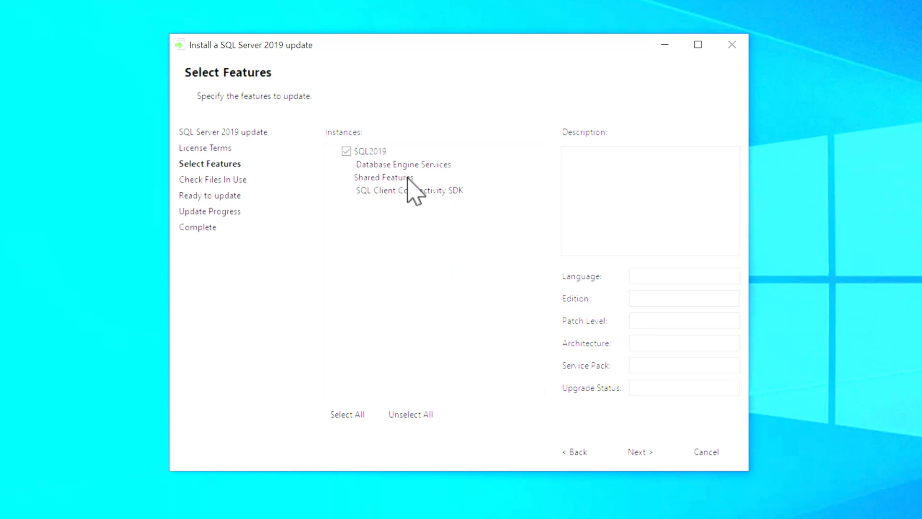
mouse_move(436, 292)
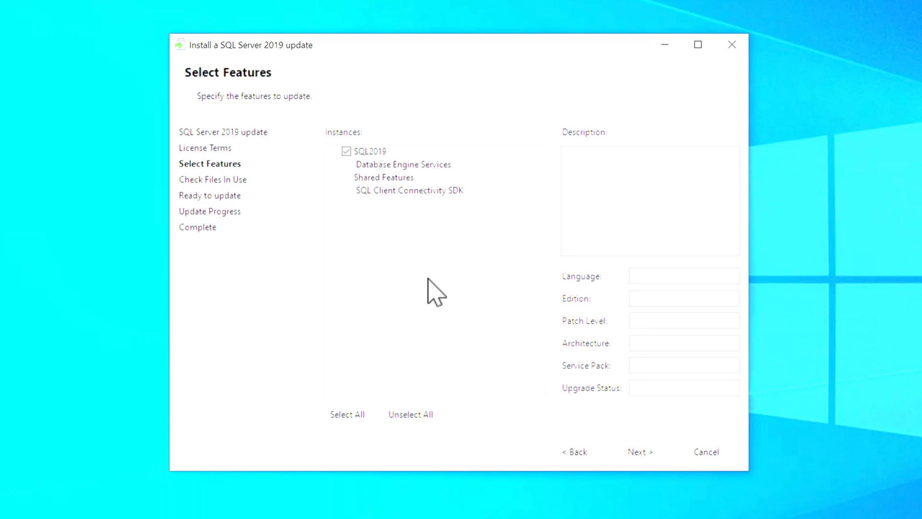
mouse_move(515, 346)
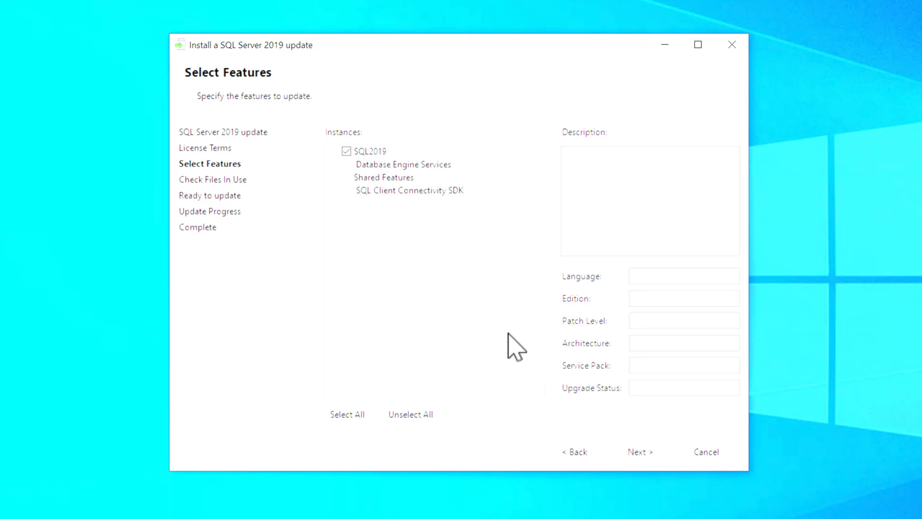
mouse_move(640, 451)
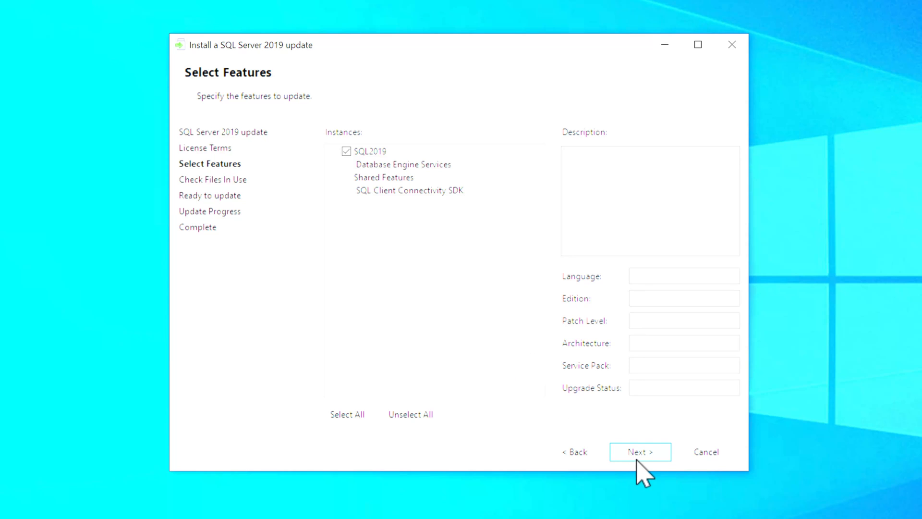
- Pass the Check Files In Use step and reach the Ready to update summary for SQL2019
left_click(640, 451)
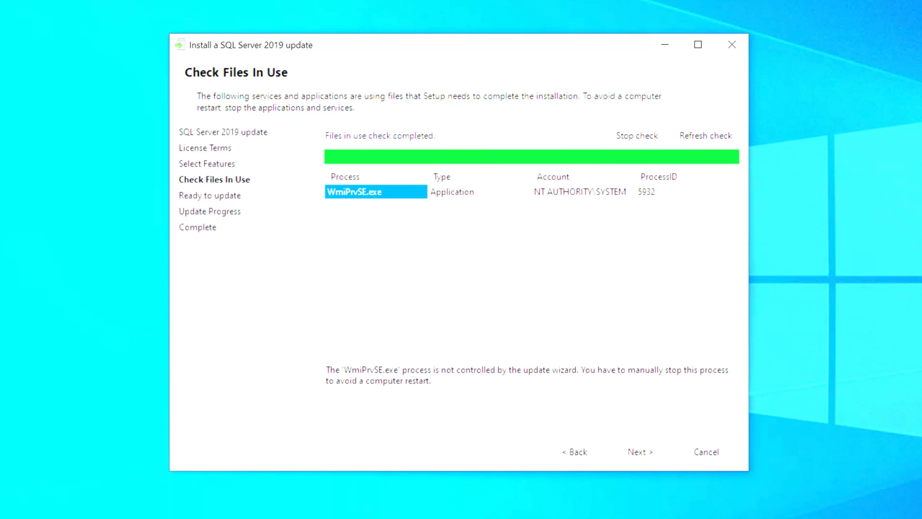
mouse_move(416, 243)
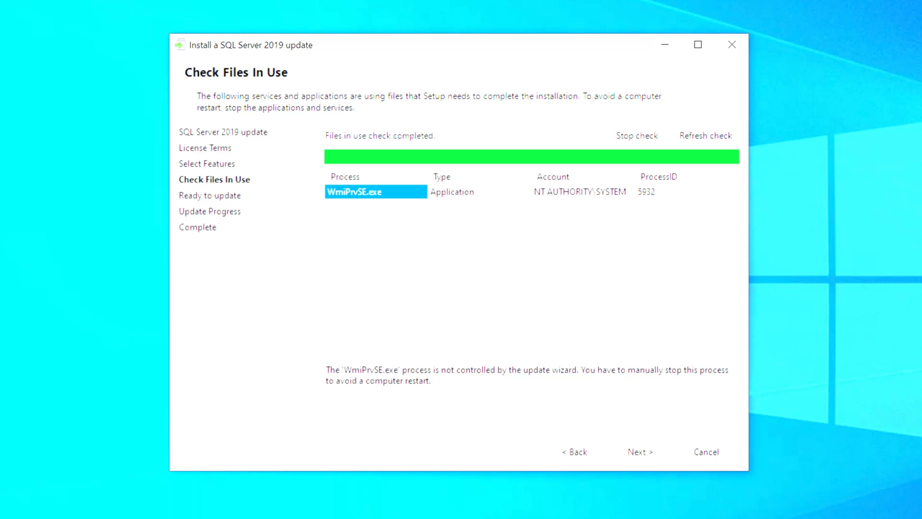
mouse_move(915, 343)
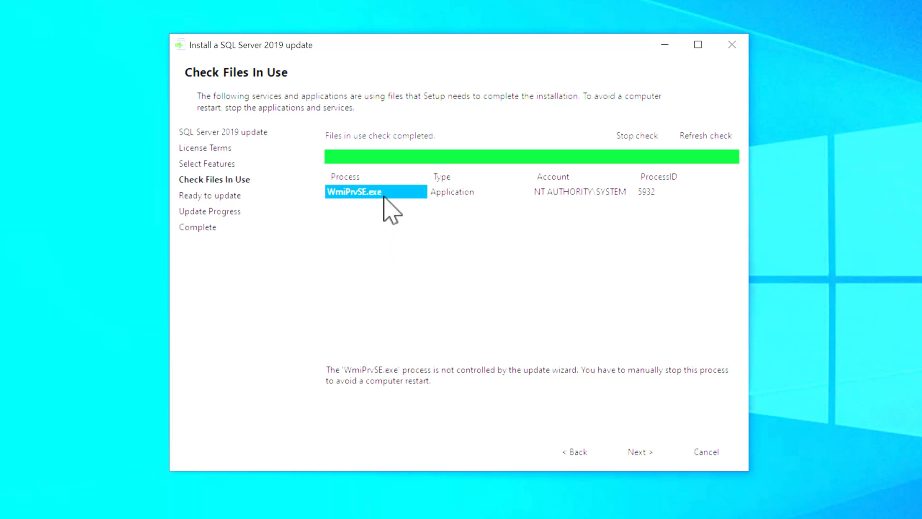
mouse_move(398, 212)
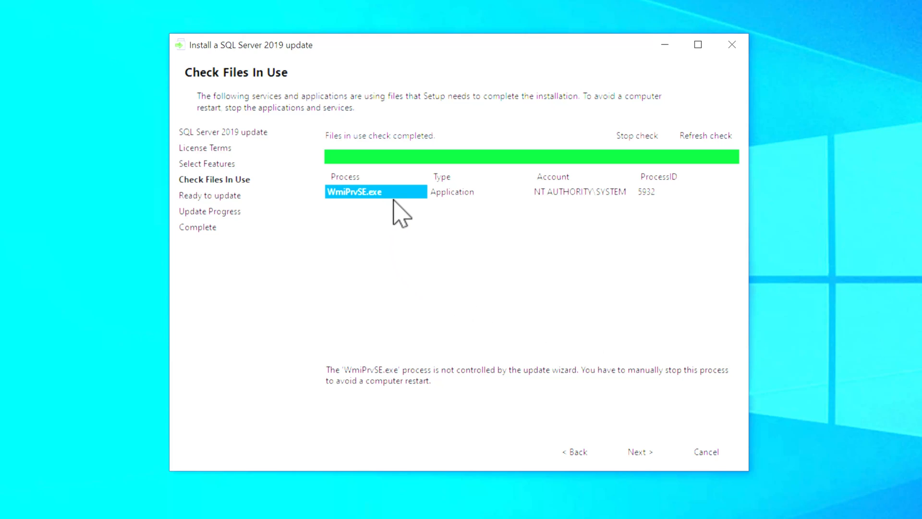
left_click(639, 452)
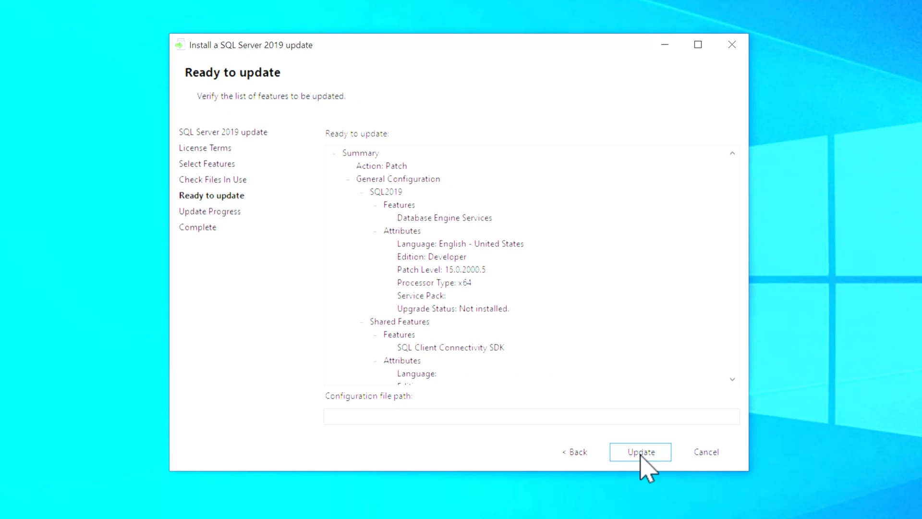
- Start the update and wait until all SQL2019 features report Succeeded
left_click(640, 451)
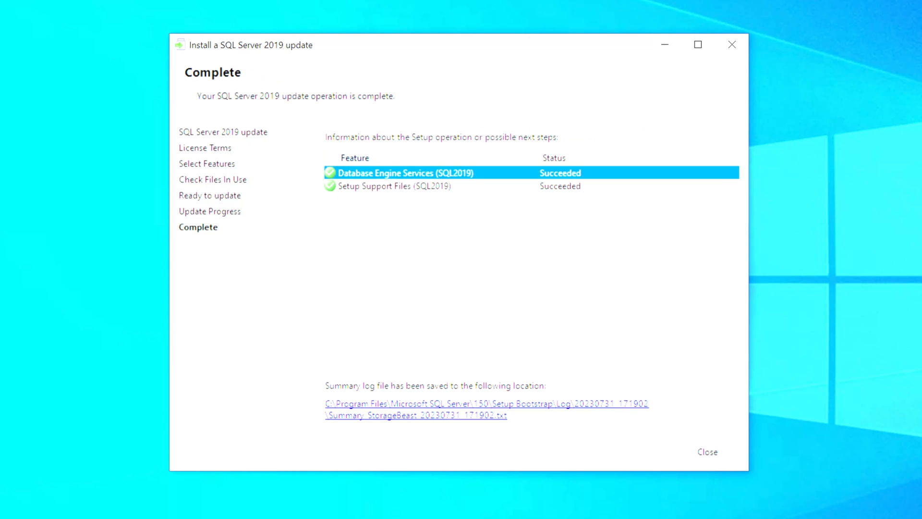
- Acknowledge the computer restart required notice and close the finished update wizard
left_click(708, 451)
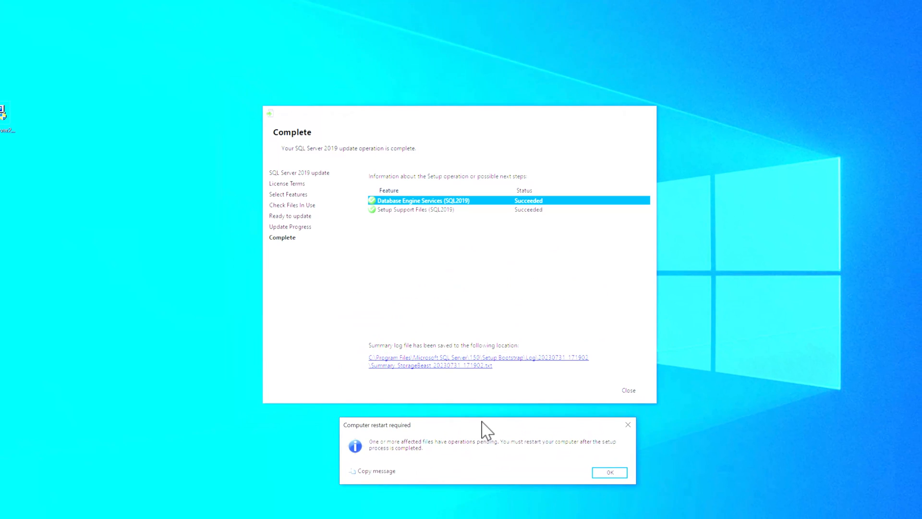
mouse_move(565, 242)
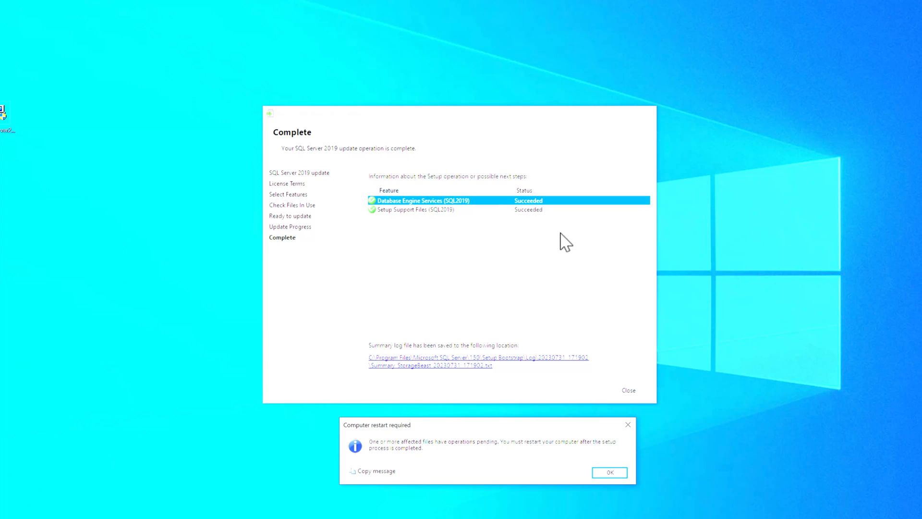
mouse_move(784, 249)
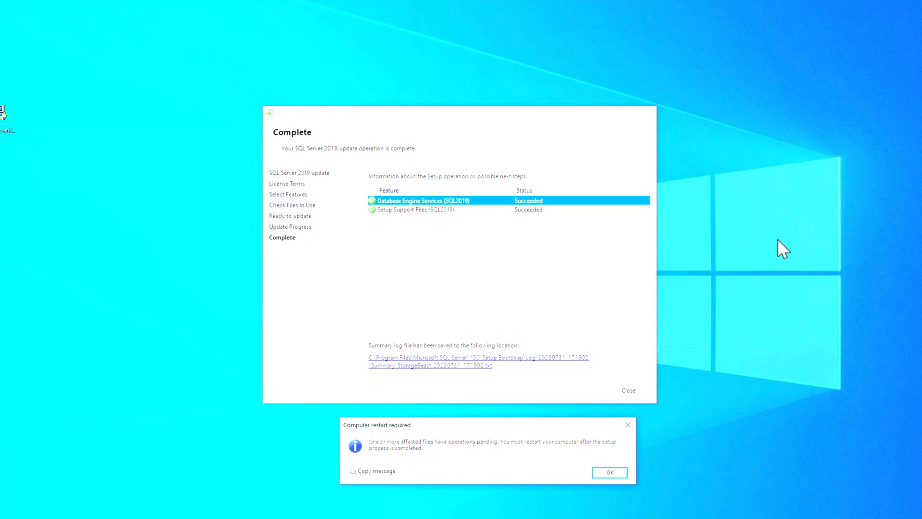
mouse_move(487, 368)
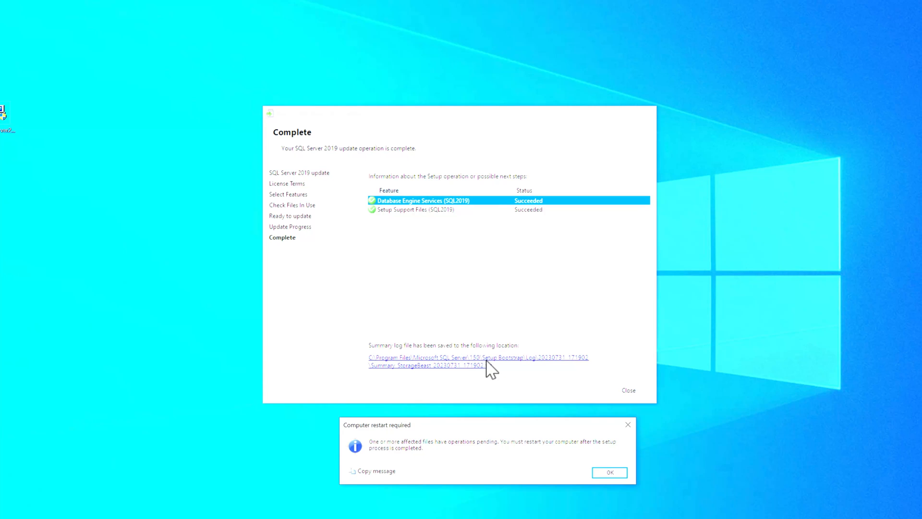
mouse_move(581, 347)
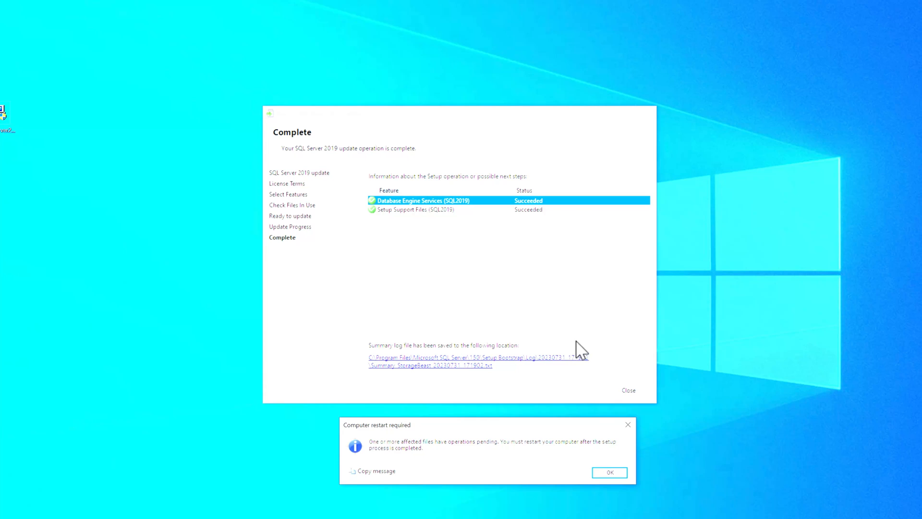
mouse_move(648, 330)
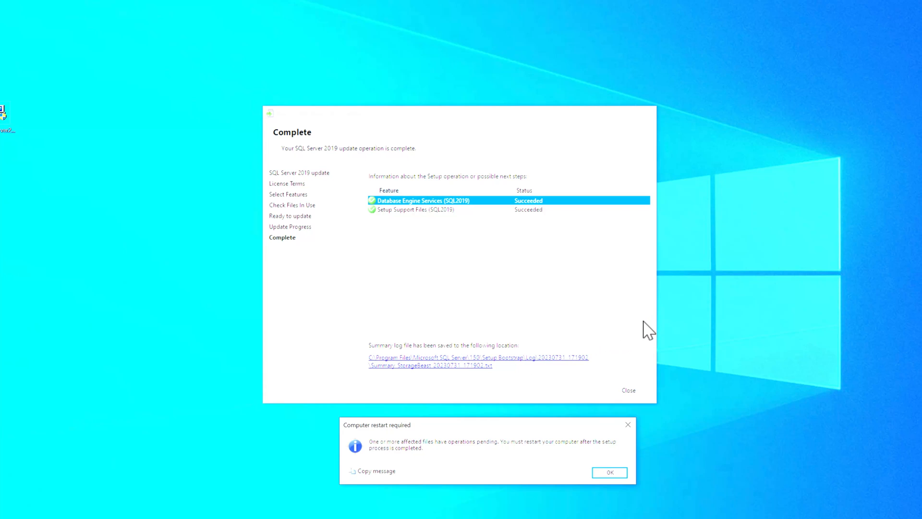
mouse_move(621, 336)
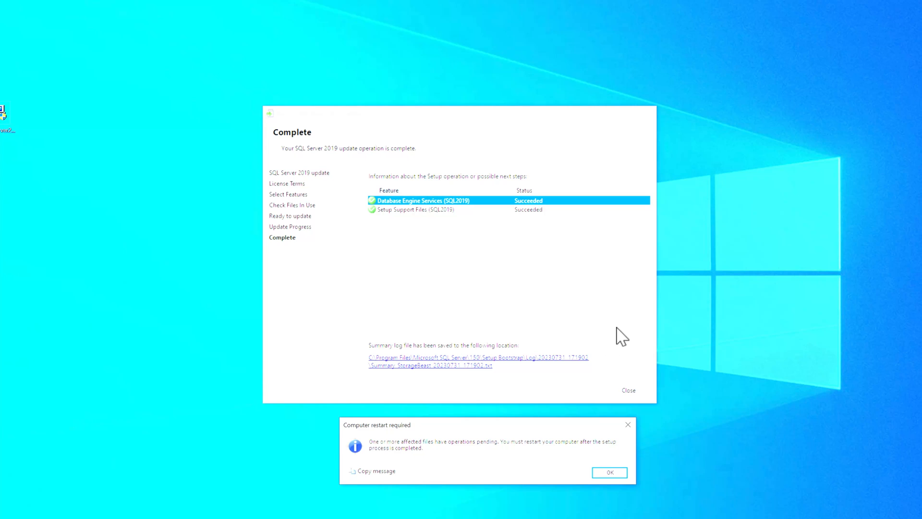
mouse_move(635, 312)
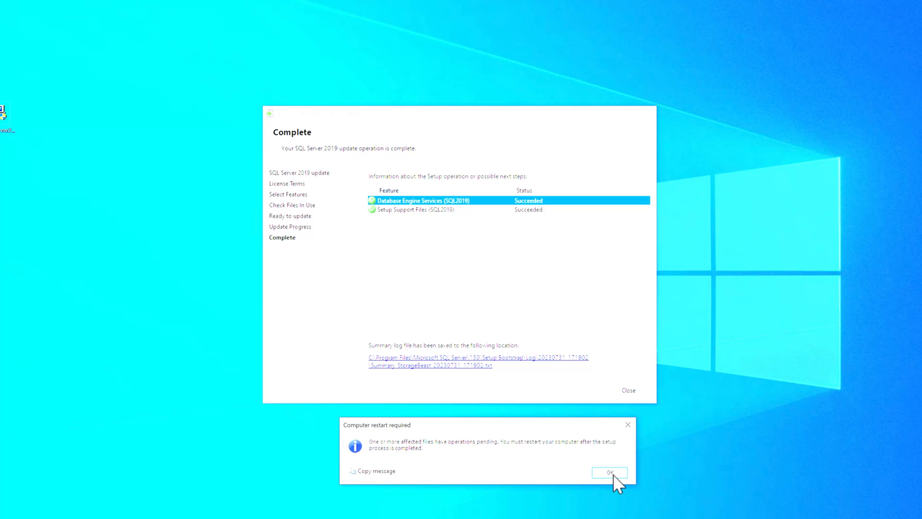
left_click(609, 473)
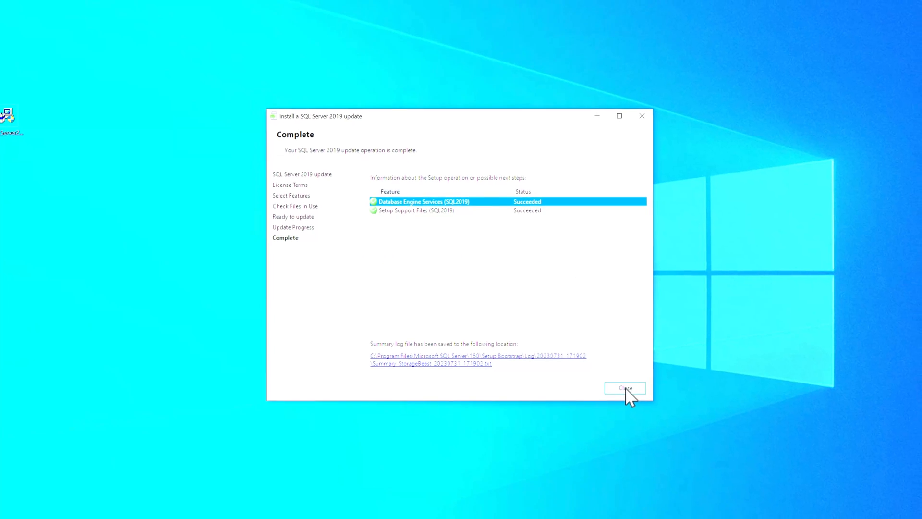
left_click(624, 387)
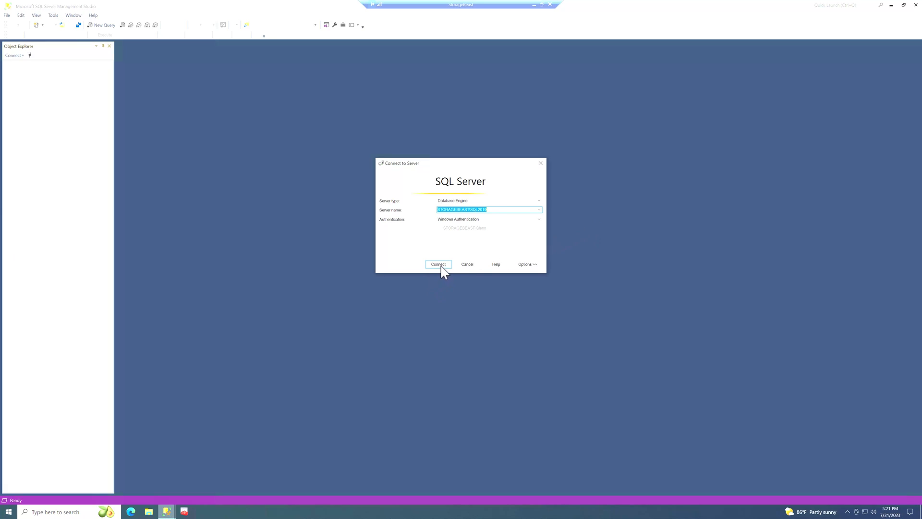
- Connect to STORAGEBEAST\SQL2019 and widen the Object Explorer pane
left_click(438, 264)
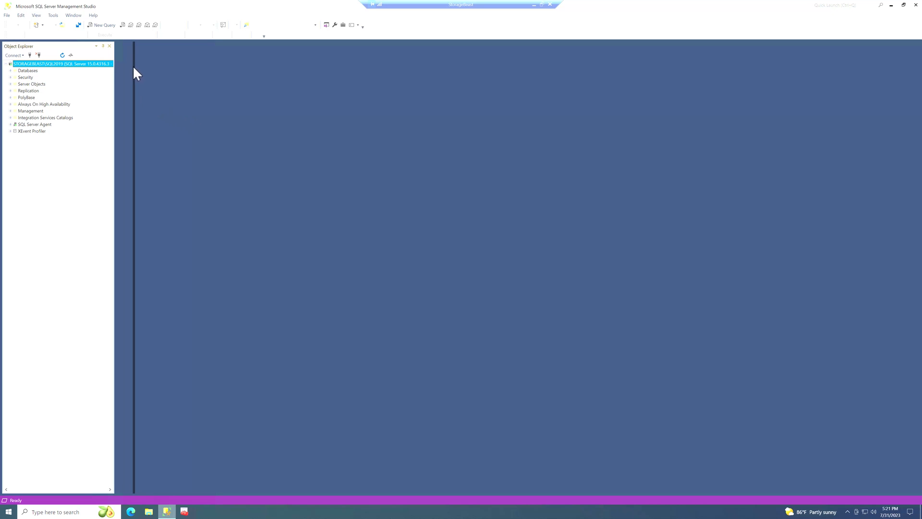
left_click_drag(114, 236, 133, 235)
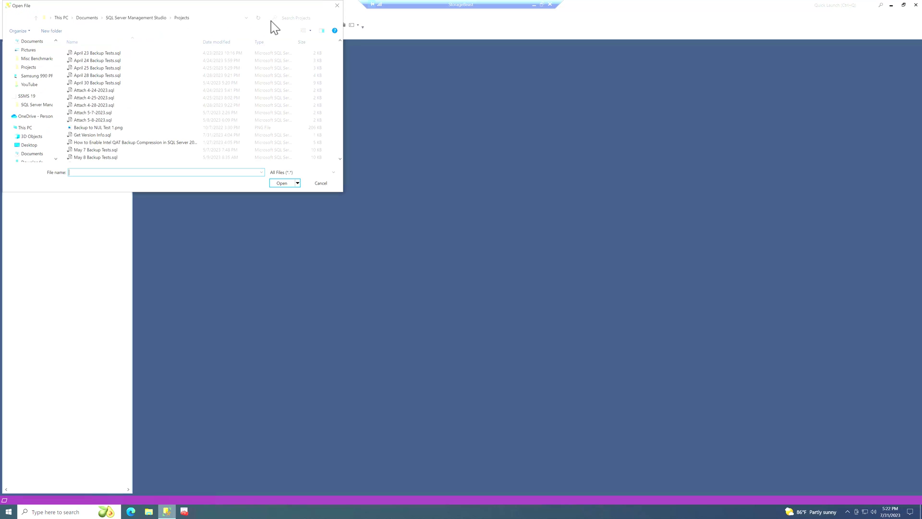
mouse_move(140, 112)
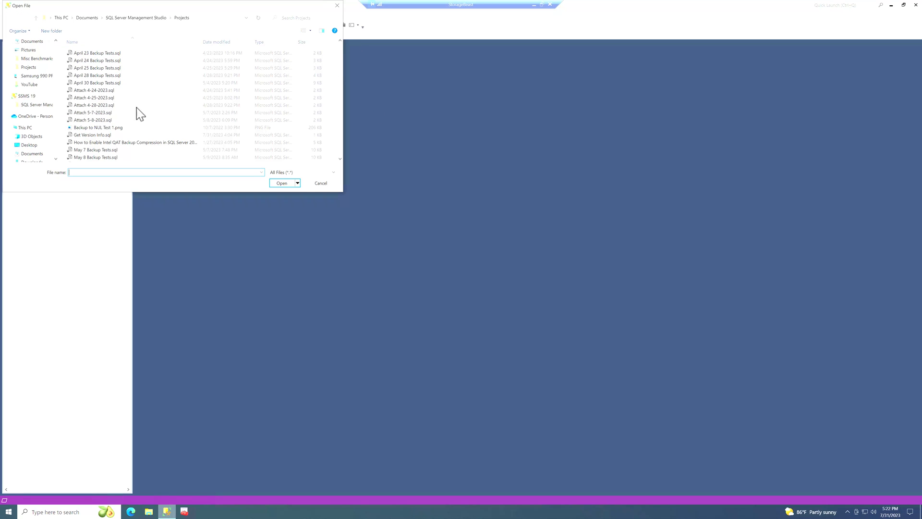
- Run Get Version Info.sql, confirming Microsoft SQL Server 2019 RTM-CU21 (KB5025808)
left_click(321, 182)
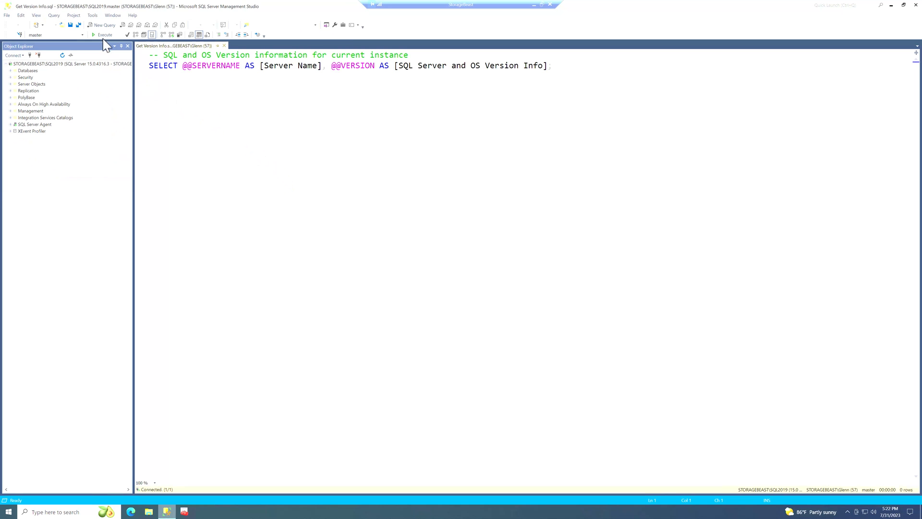
left_click(103, 34)
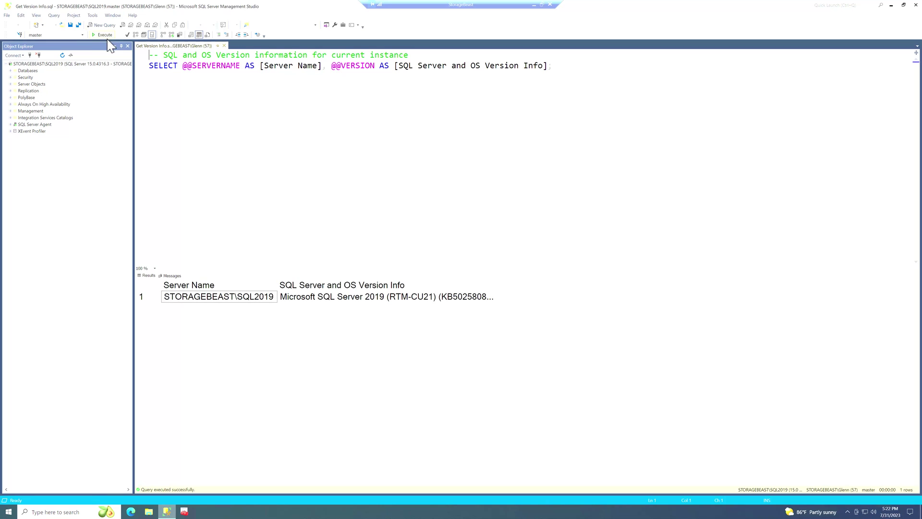
mouse_move(495, 286)
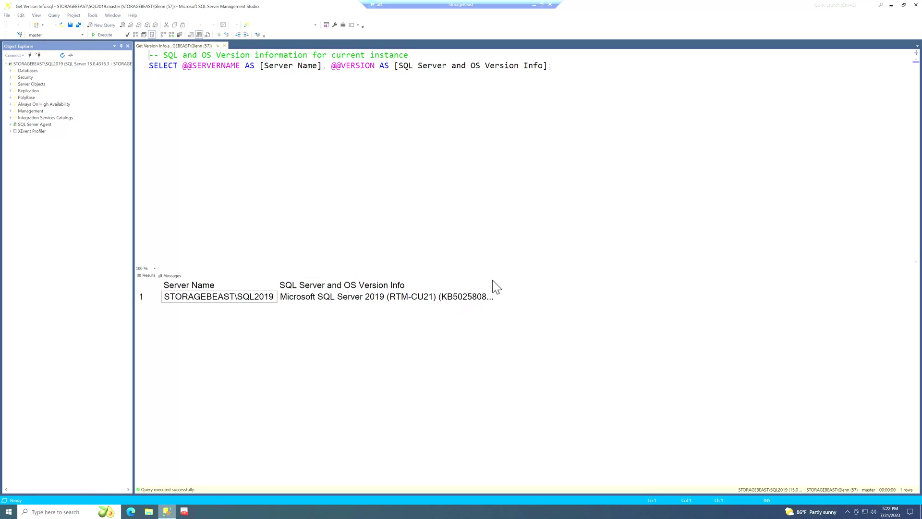
mouse_move(498, 284)
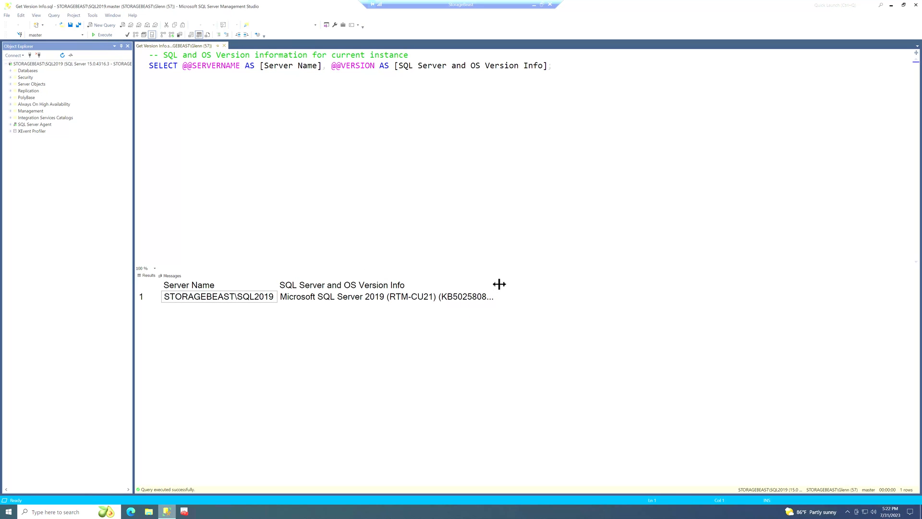